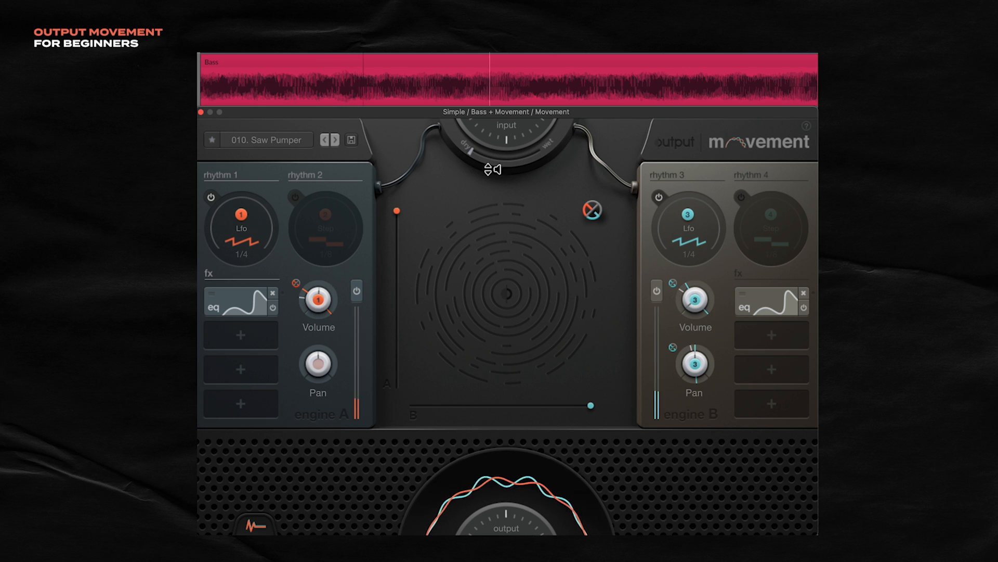
mouse_move(566, 157)
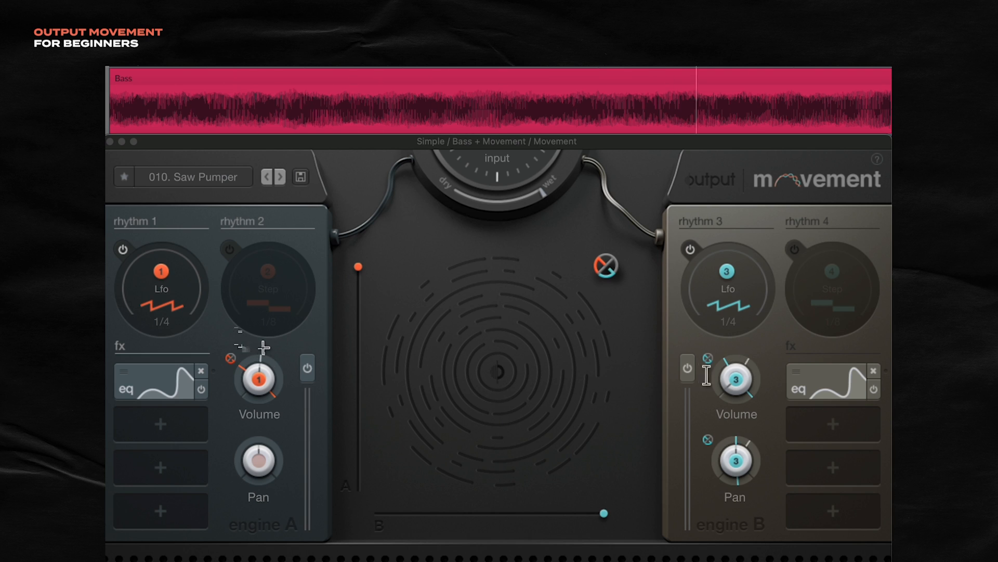
mouse_move(437, 385)
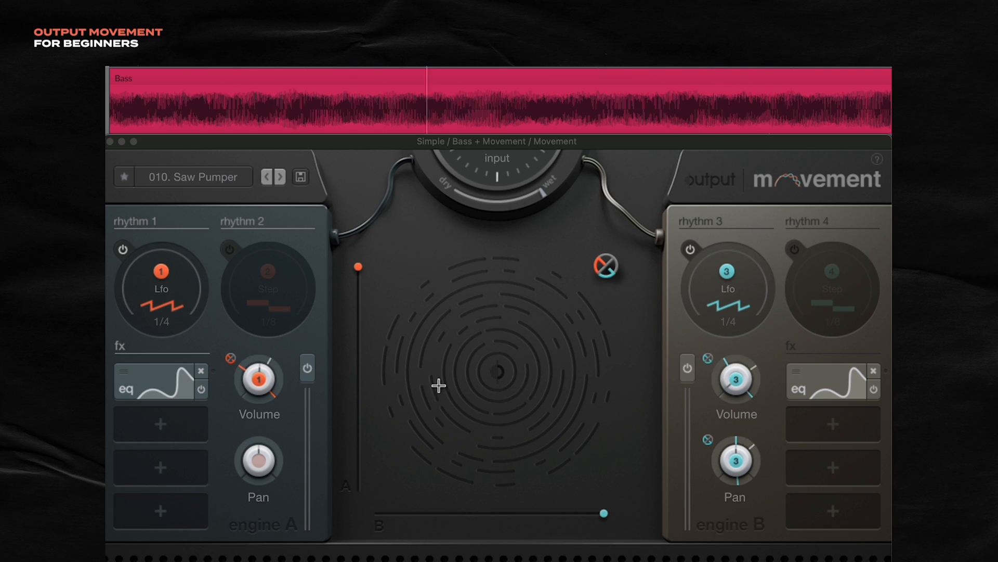
mouse_move(191, 292)
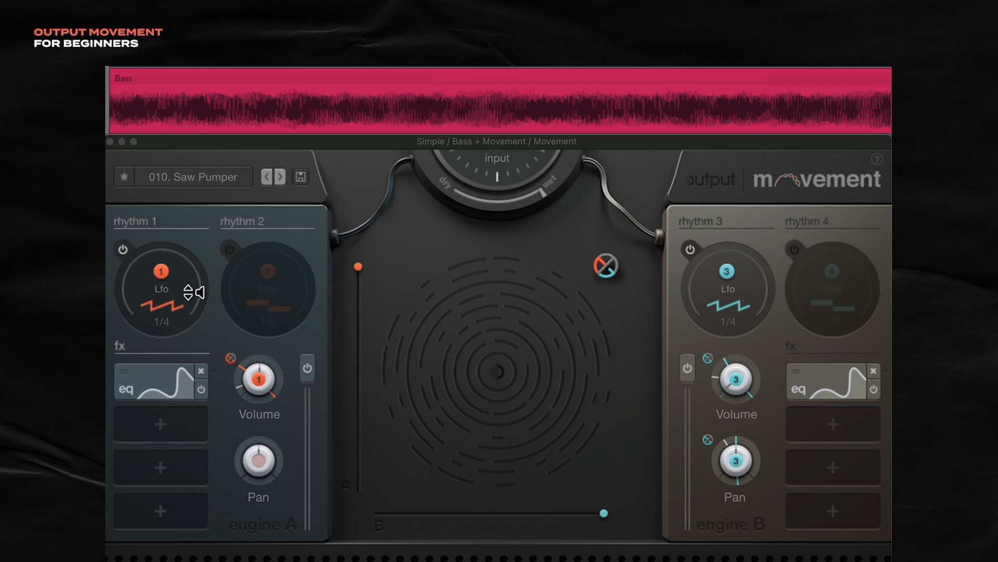
mouse_move(219, 301)
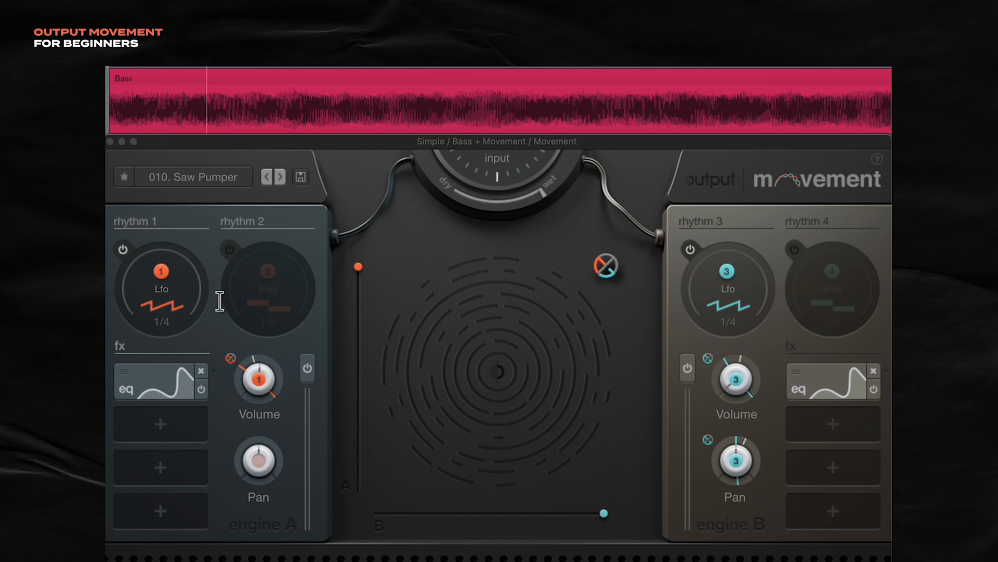
mouse_move(686, 371)
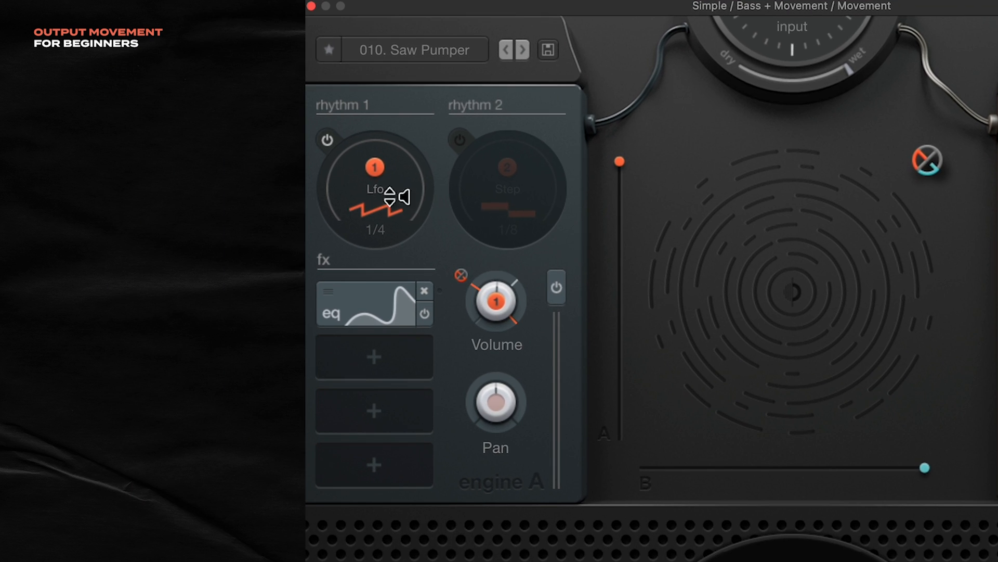
mouse_move(464, 254)
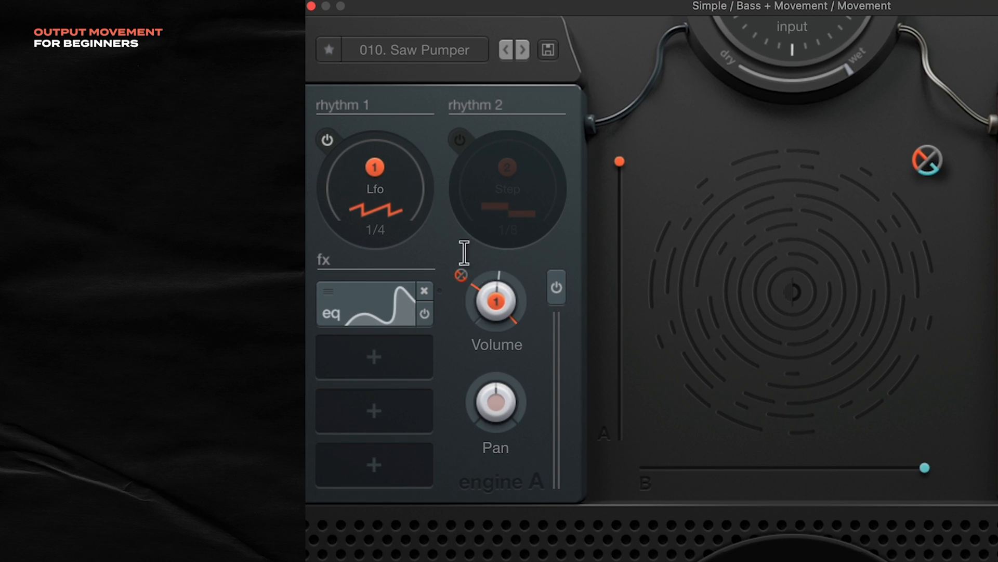
mouse_move(358, 180)
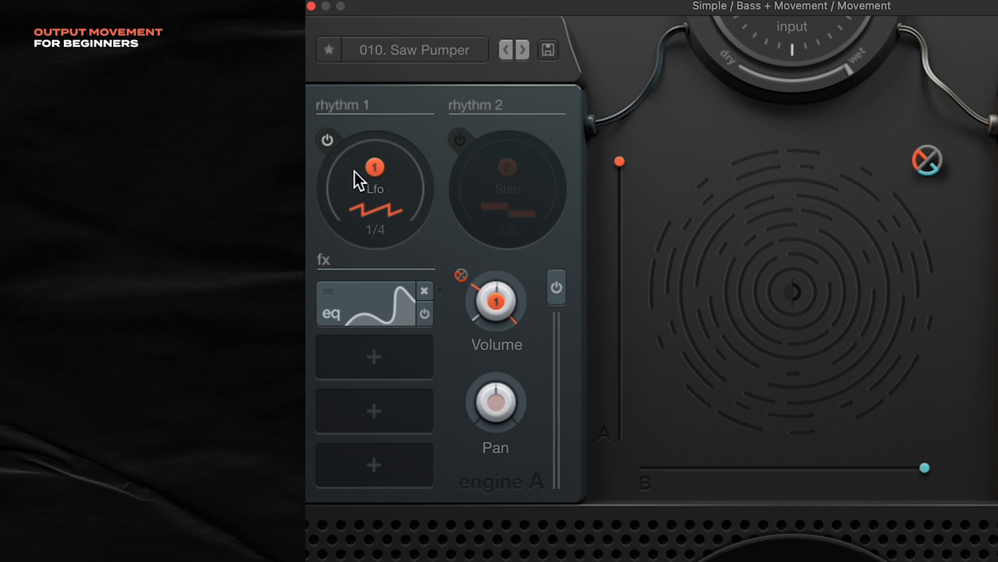
- Show rhythm 1's sawtooth LFO editor with its rate set to 1/4
click(374, 187)
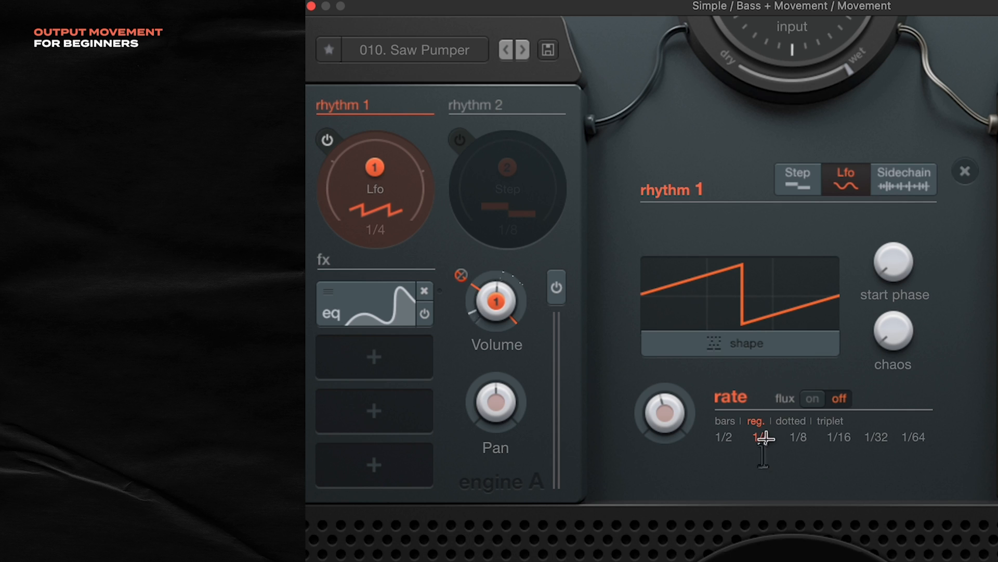
click(760, 436)
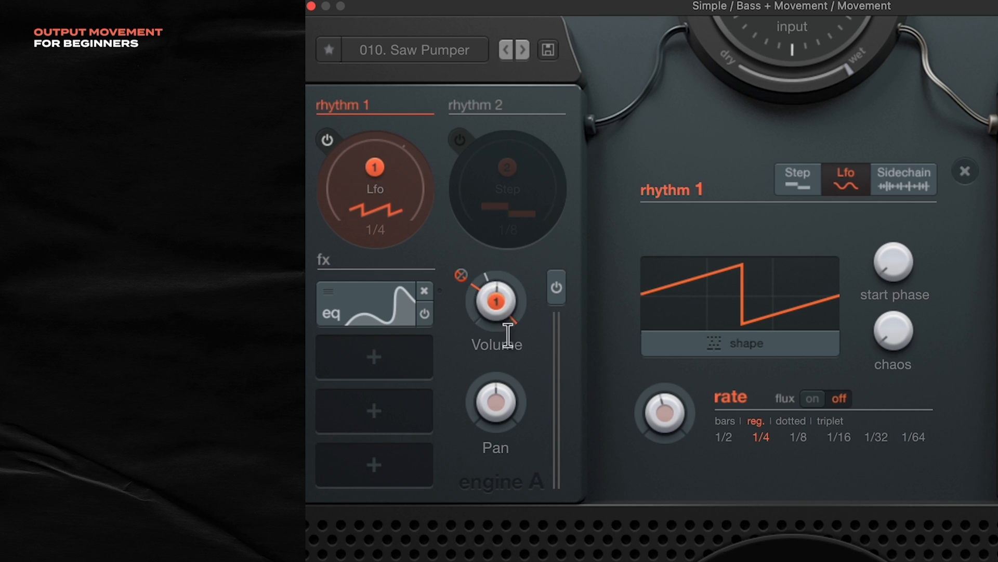
mouse_move(509, 300)
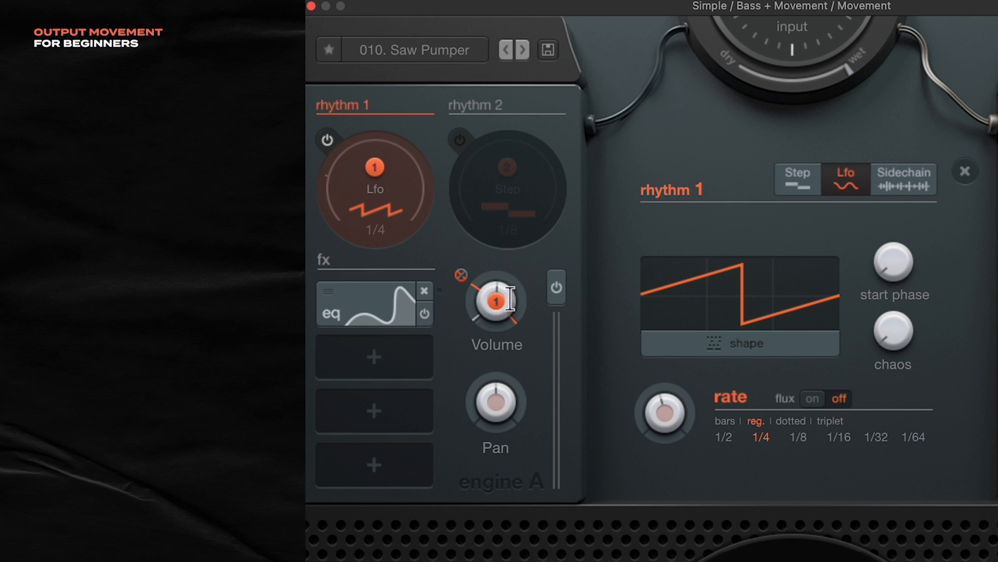
mouse_move(366, 194)
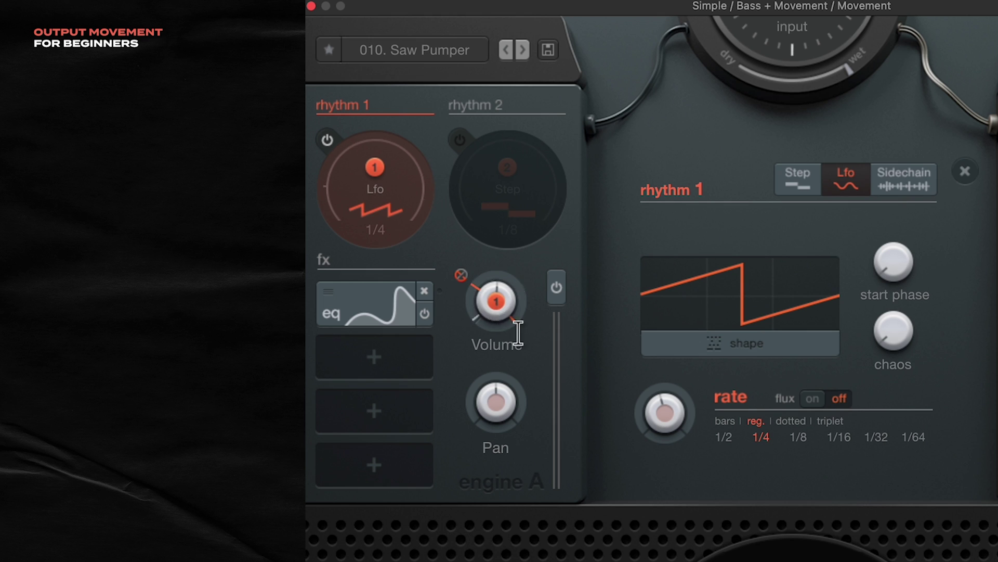
mouse_move(465, 329)
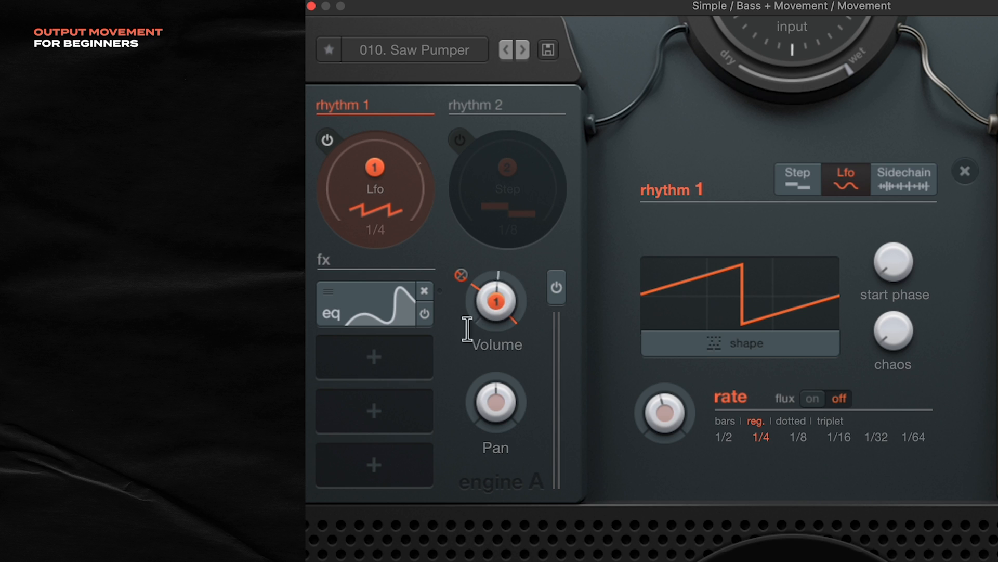
mouse_move(484, 363)
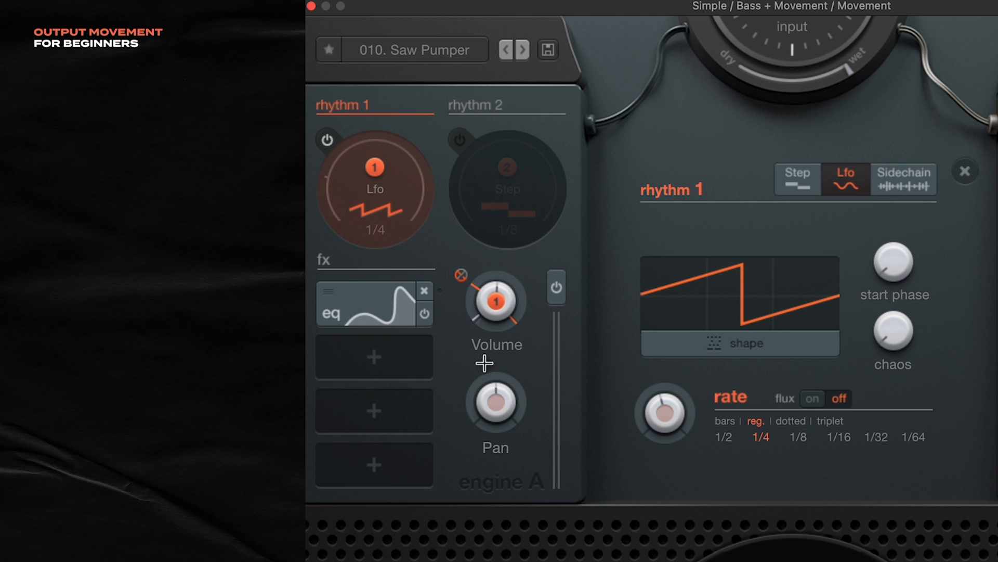
mouse_move(519, 334)
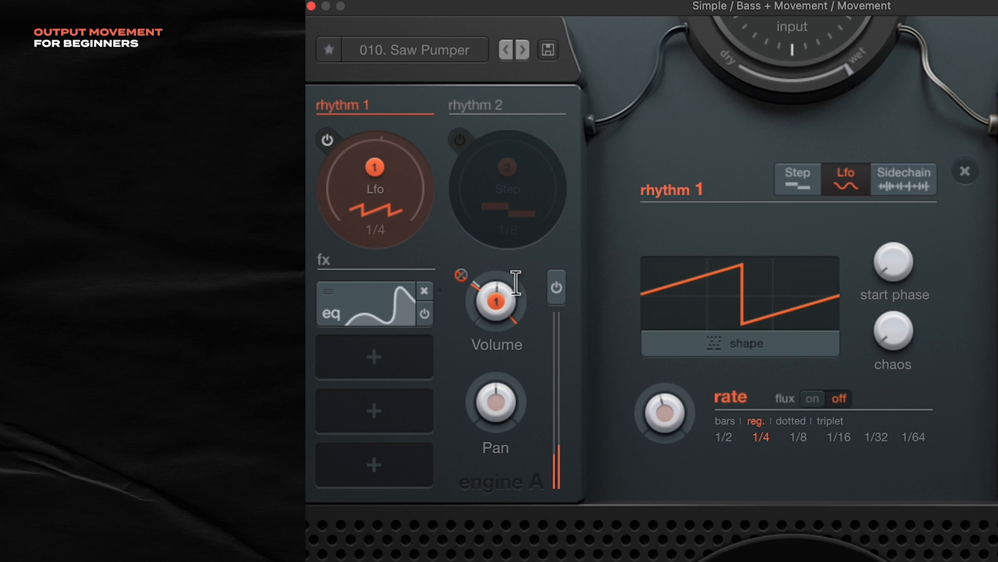
mouse_move(503, 346)
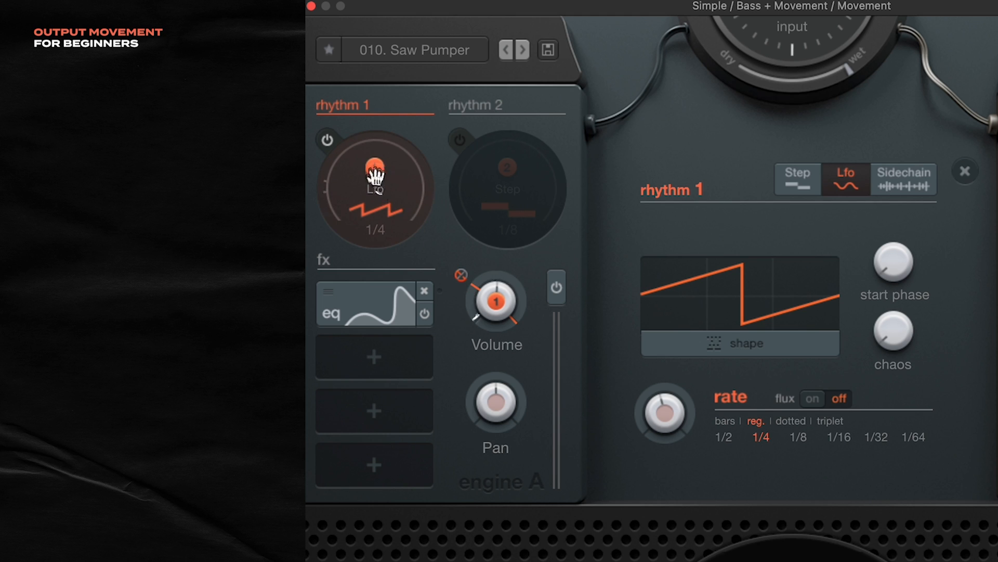
mouse_move(500, 414)
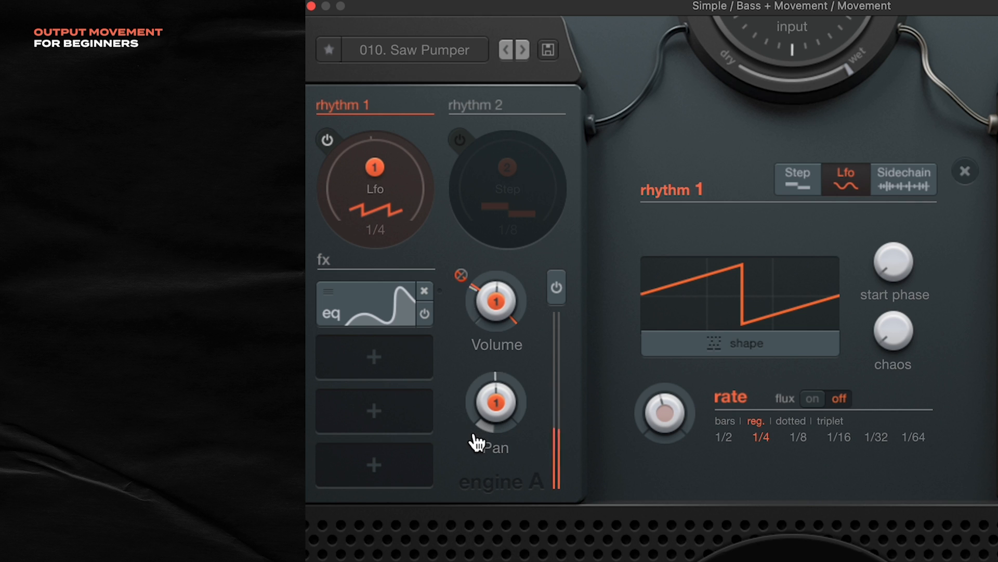
mouse_move(489, 369)
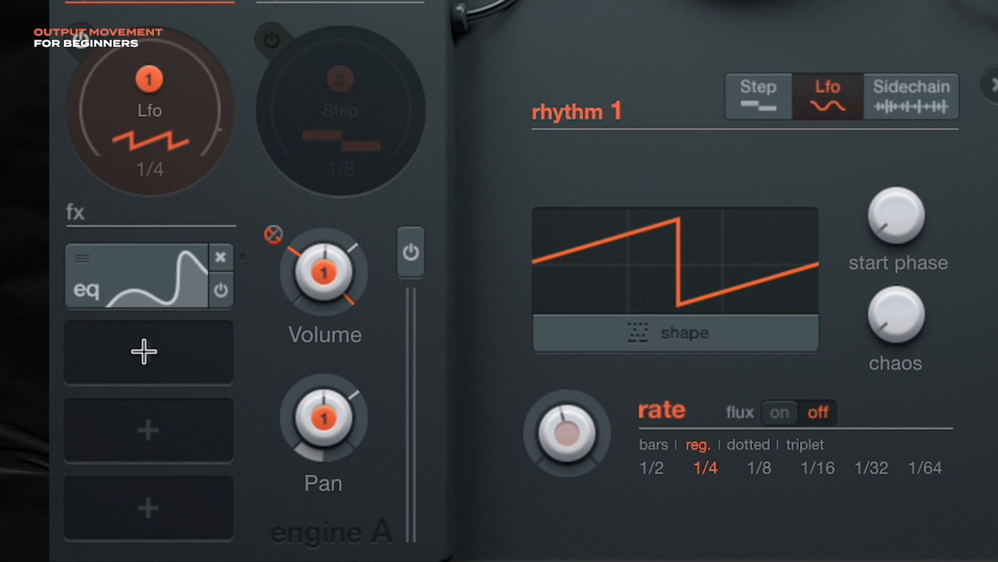
mouse_move(193, 467)
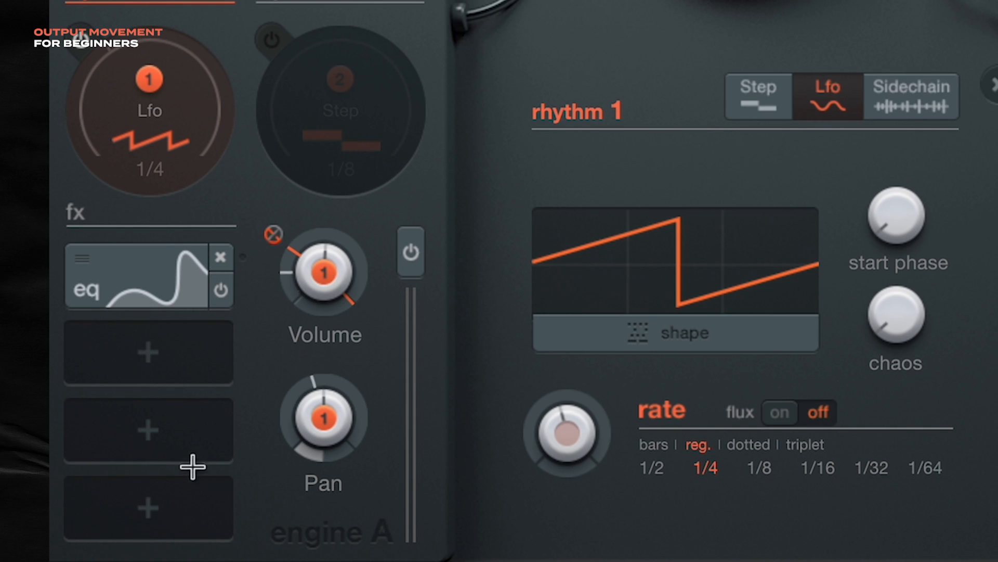
- Add a delay after the EQ in engine A's fx chain and show its settings
click(148, 353)
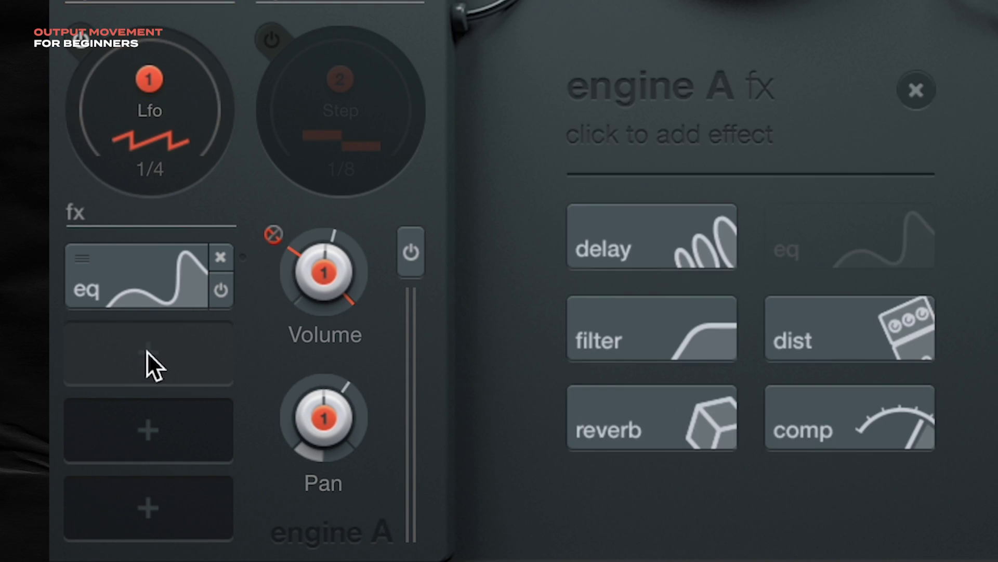
mouse_move(712, 210)
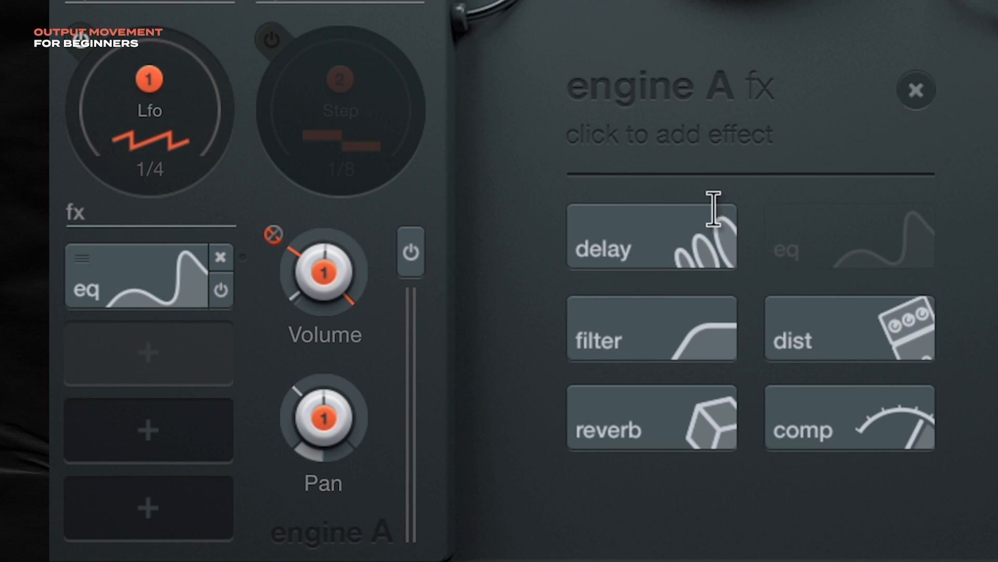
mouse_move(243, 222)
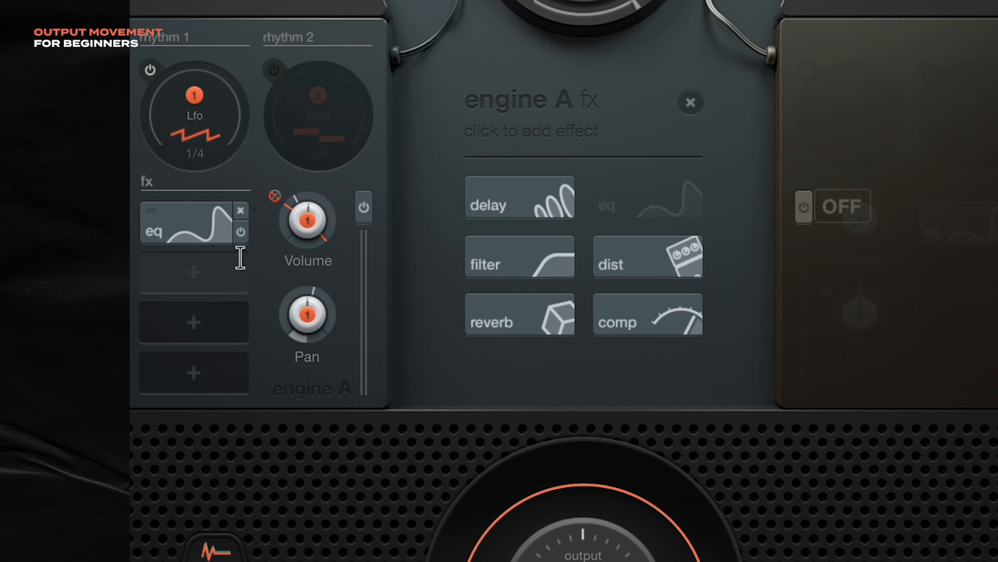
mouse_move(210, 119)
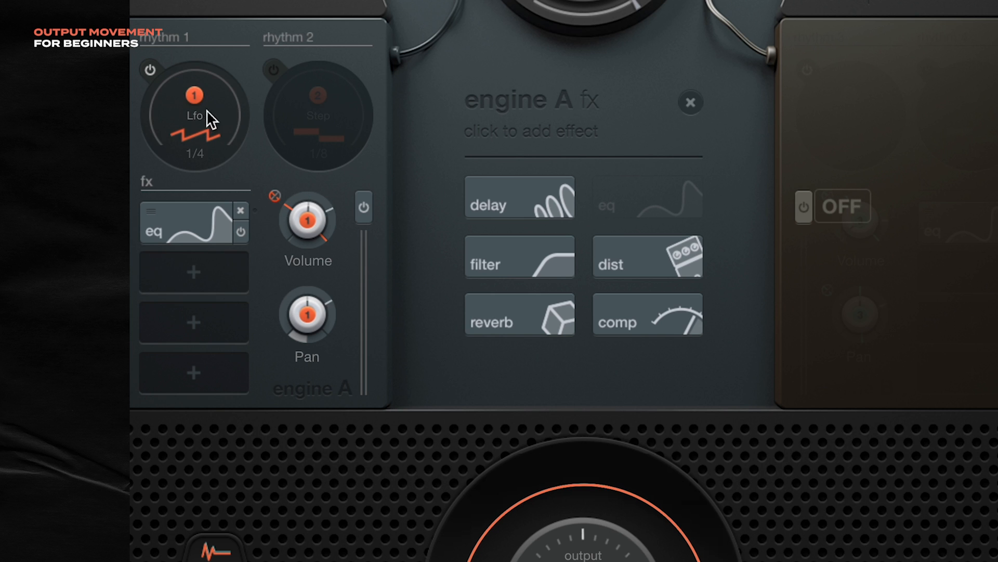
click(520, 198)
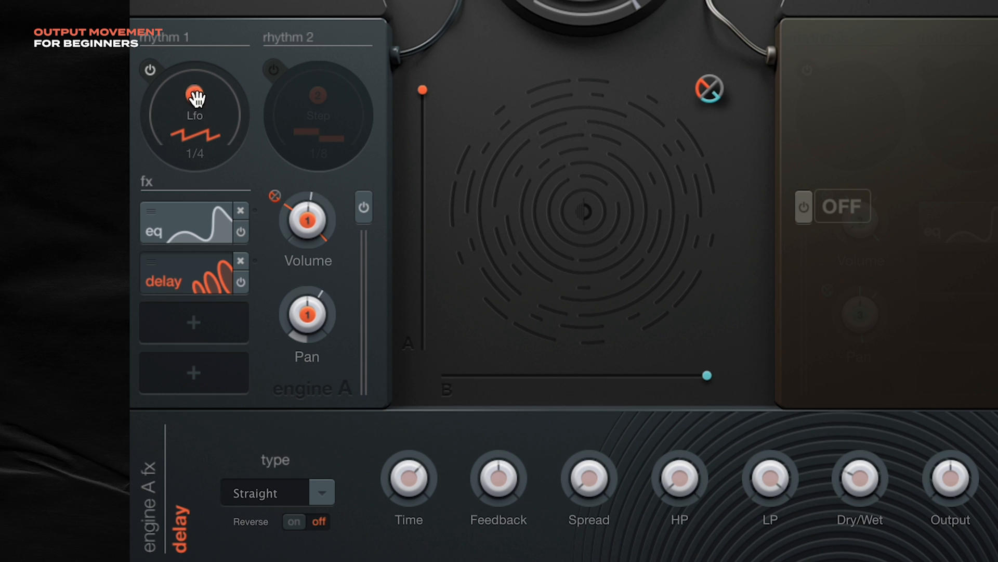
mouse_move(615, 487)
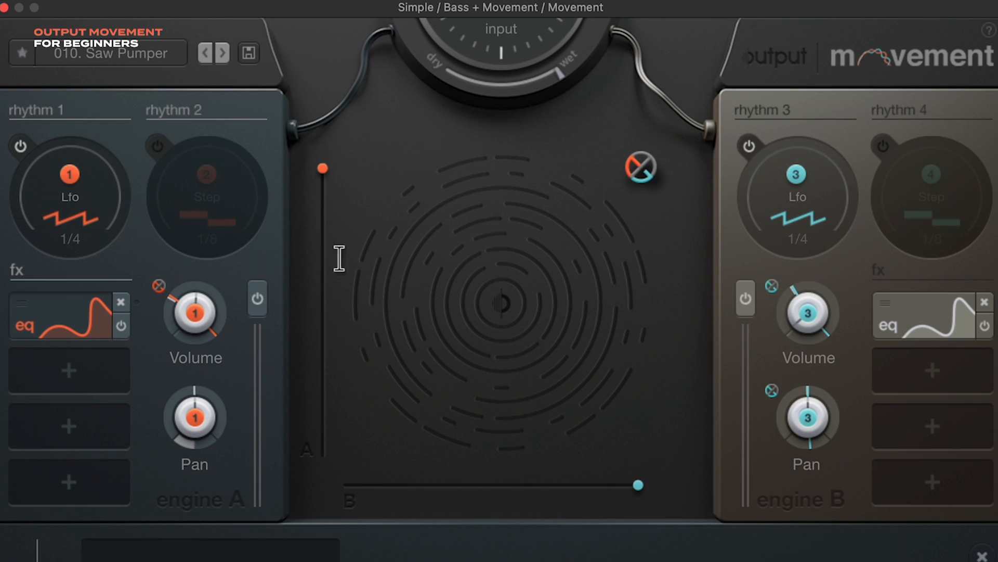
mouse_move(161, 267)
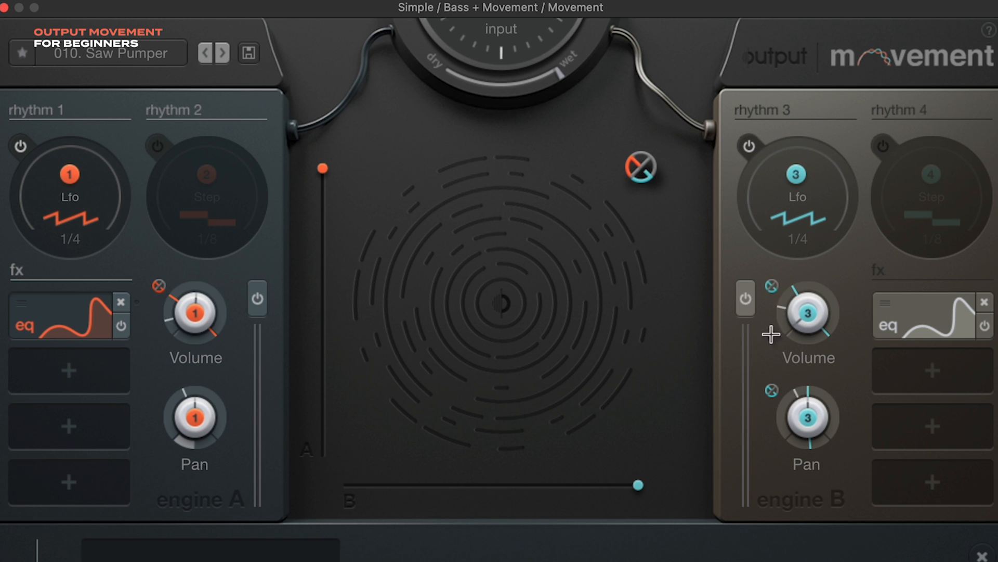
mouse_move(803, 292)
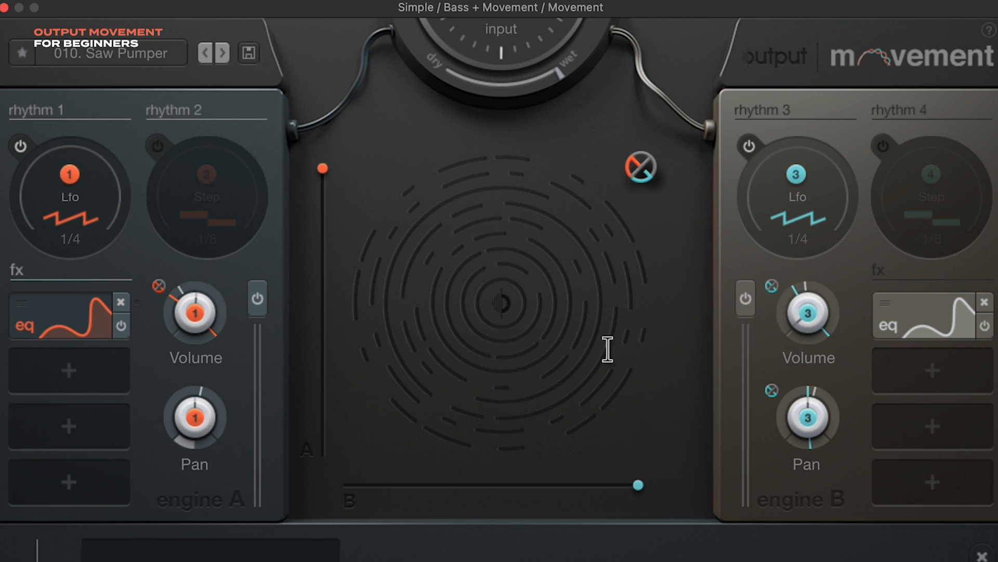
mouse_move(754, 364)
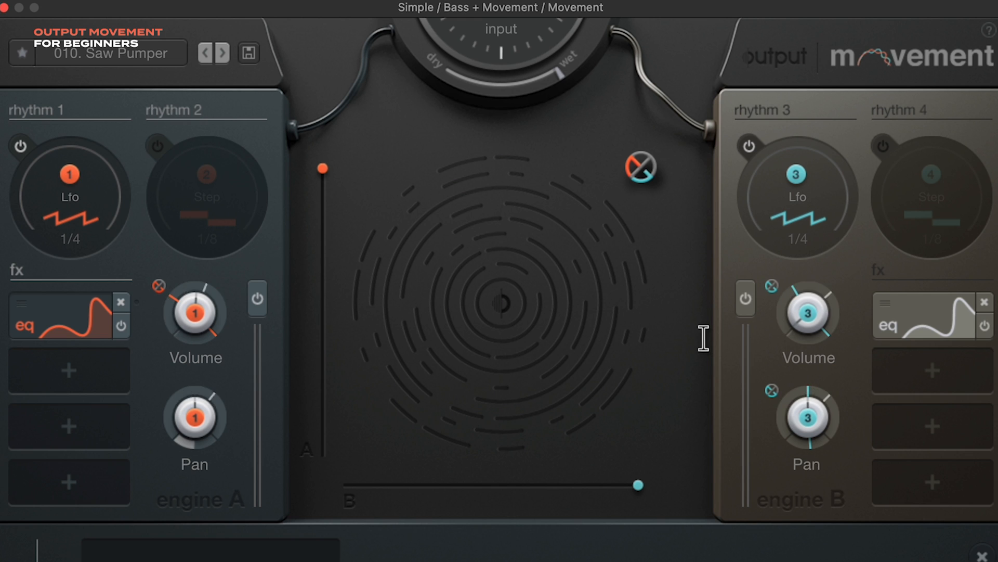
mouse_move(158, 375)
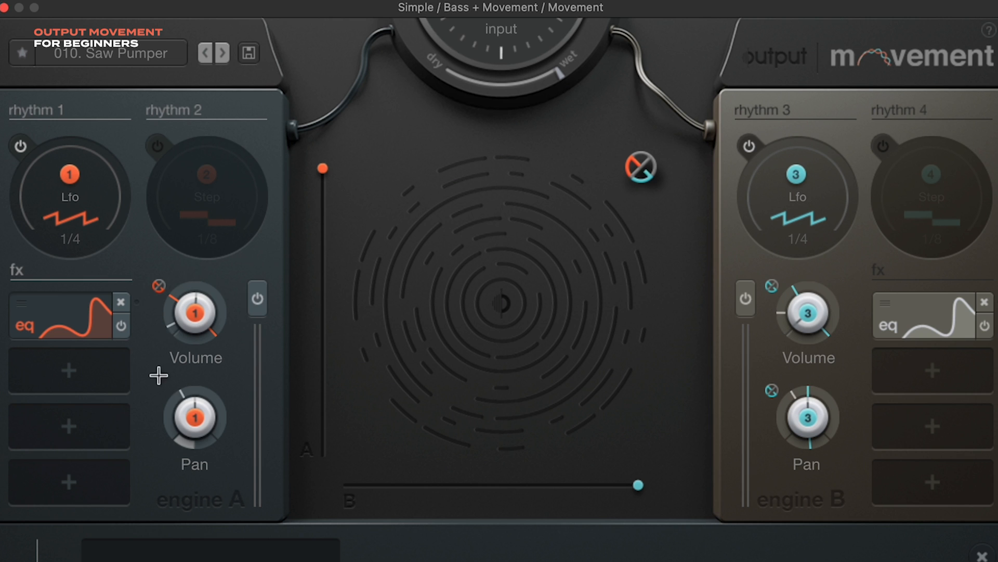
mouse_move(870, 354)
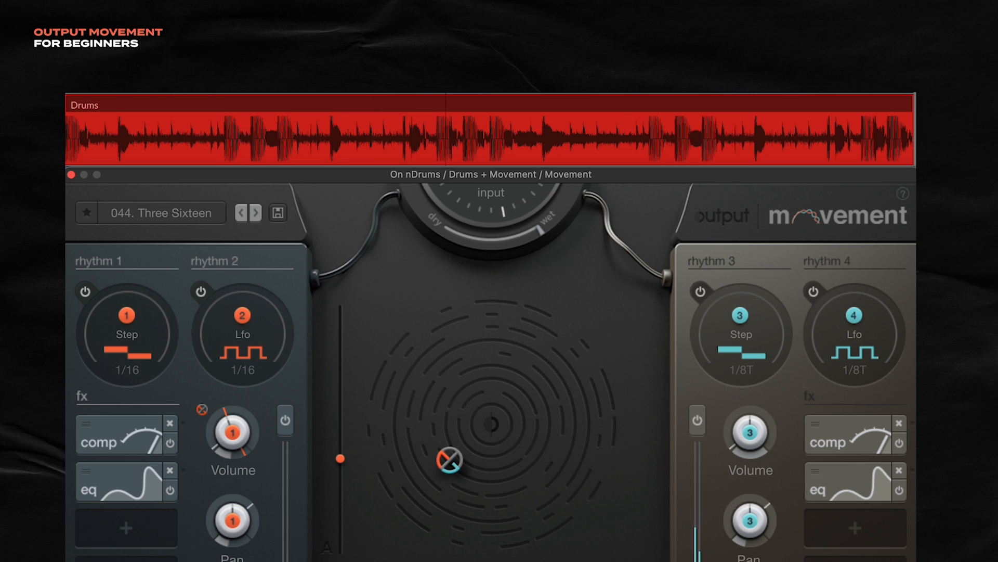
mouse_move(526, 230)
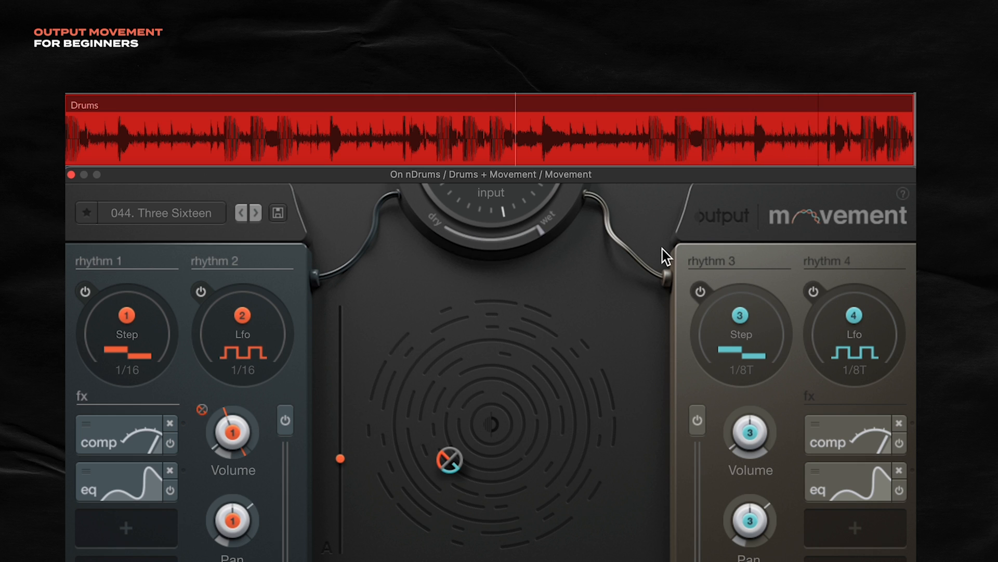
mouse_move(709, 389)
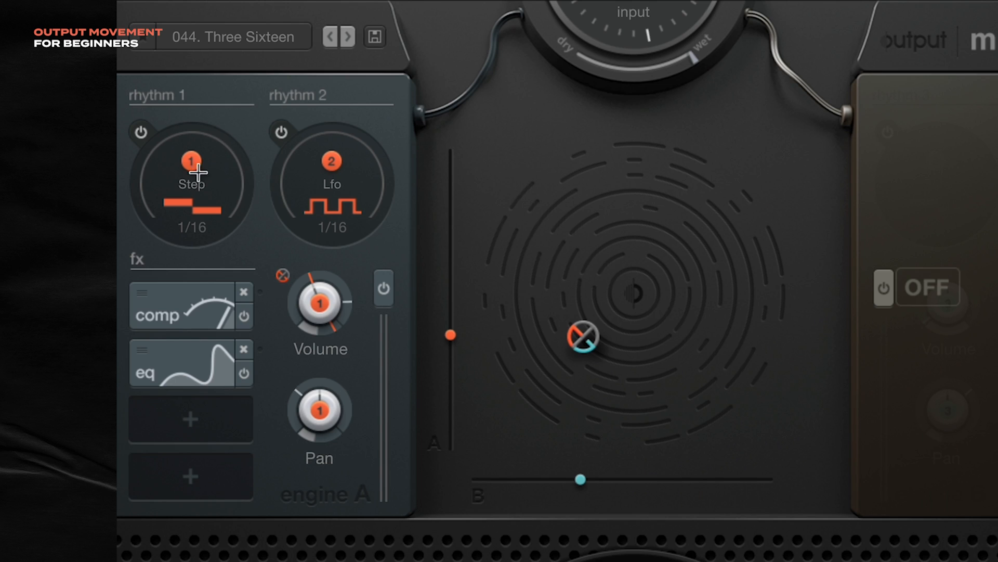
mouse_move(312, 338)
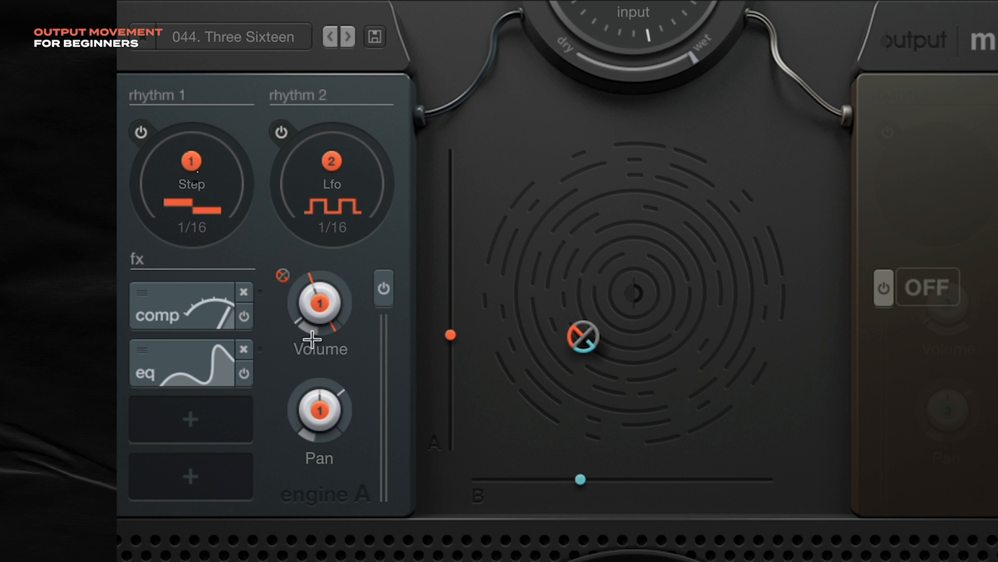
mouse_move(196, 178)
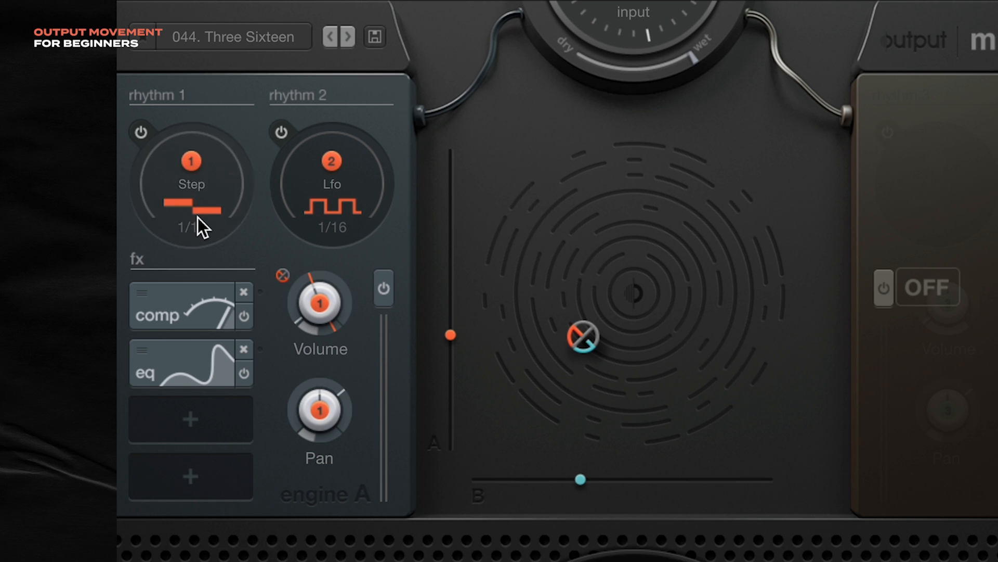
- Audition rhythm 1's triangle and other step shapes, then return the steps to square
click(191, 185)
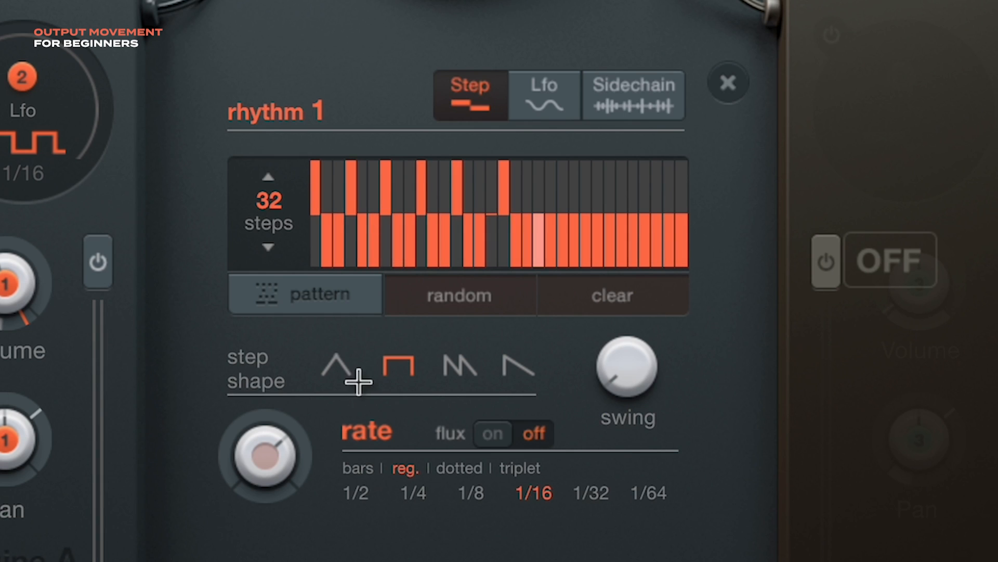
click(337, 365)
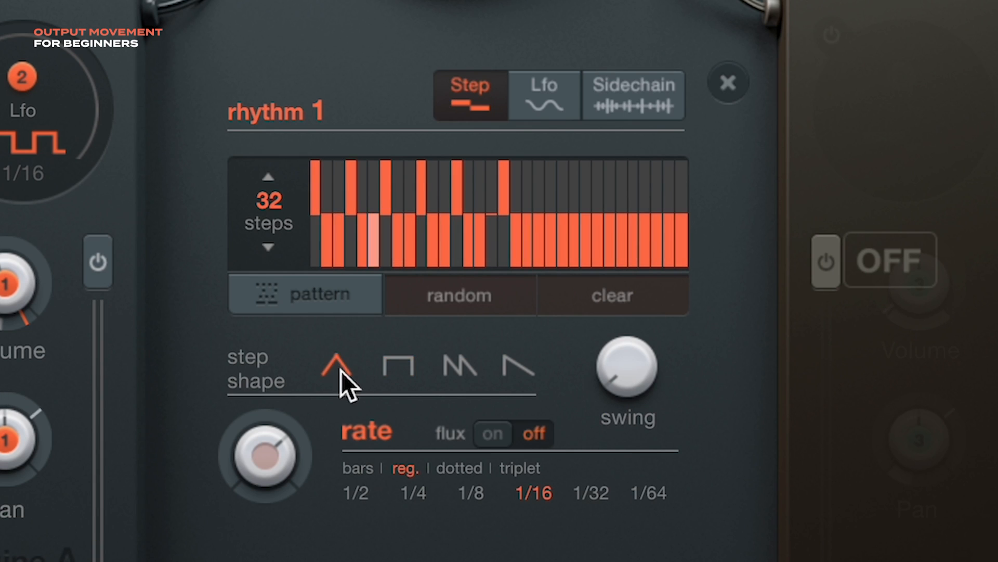
click(457, 366)
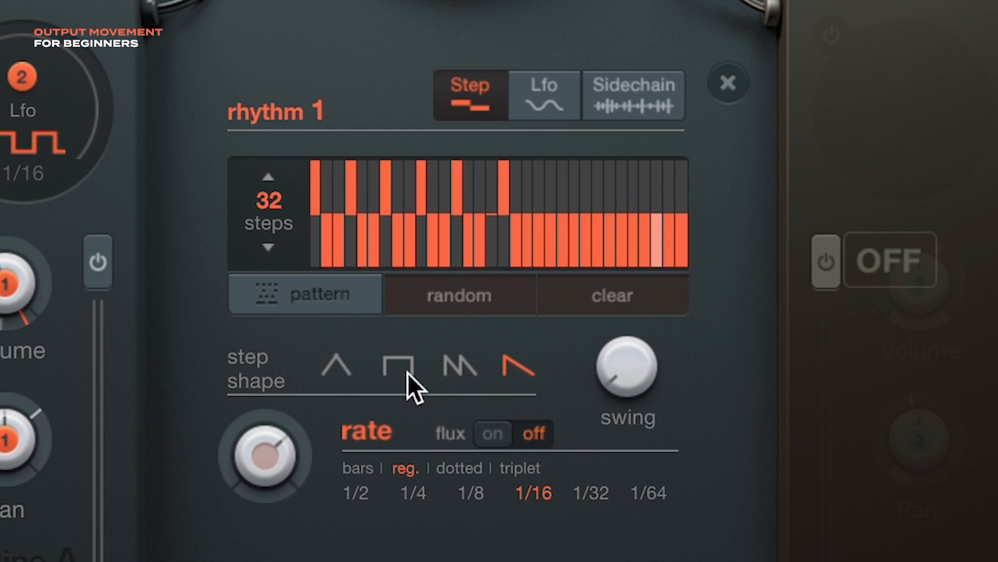
click(402, 367)
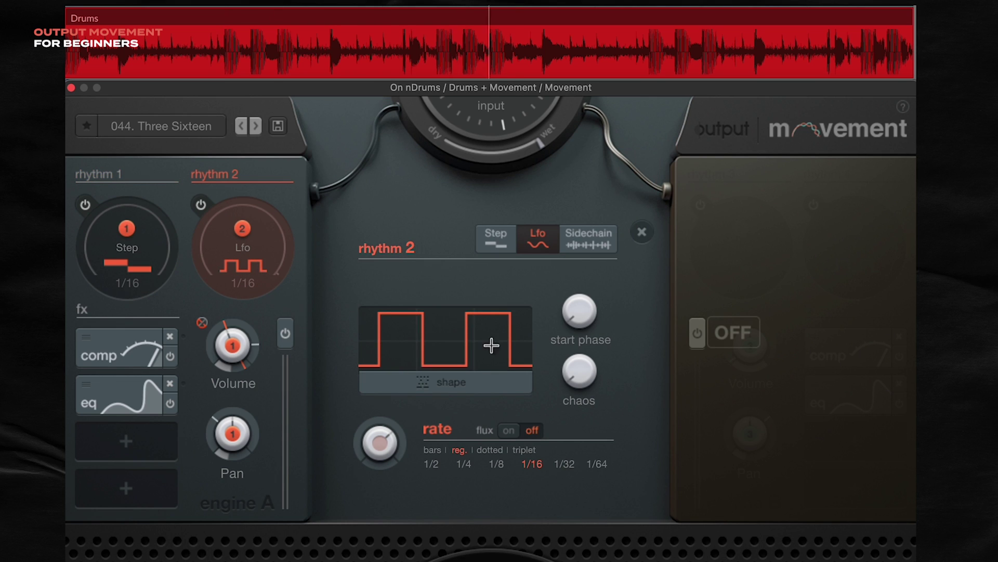
mouse_move(434, 382)
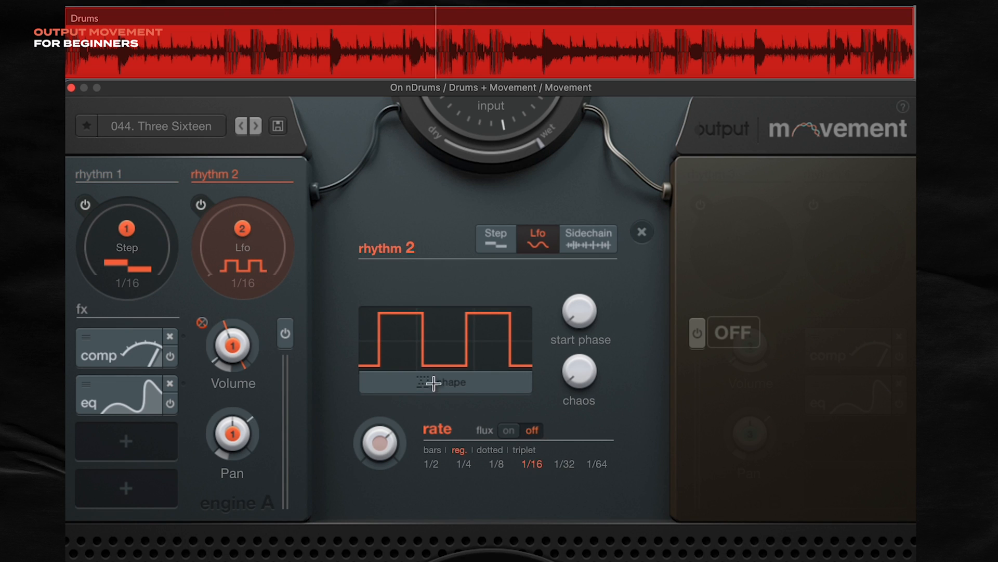
- Show engine A's parametric equalizer settings alongside rhythm 2's square LFO
scroll(down, 3)
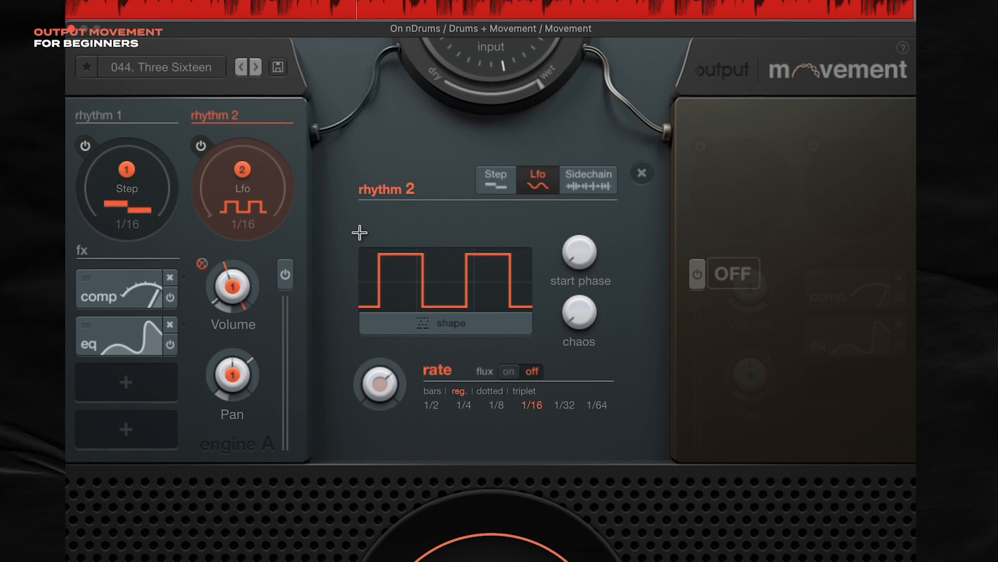
scroll(down, 3)
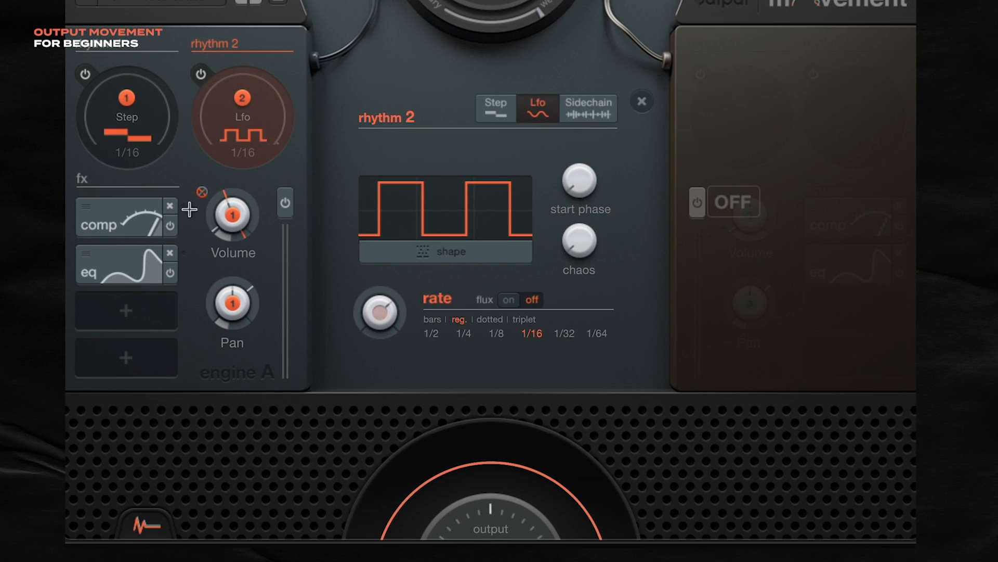
click(102, 270)
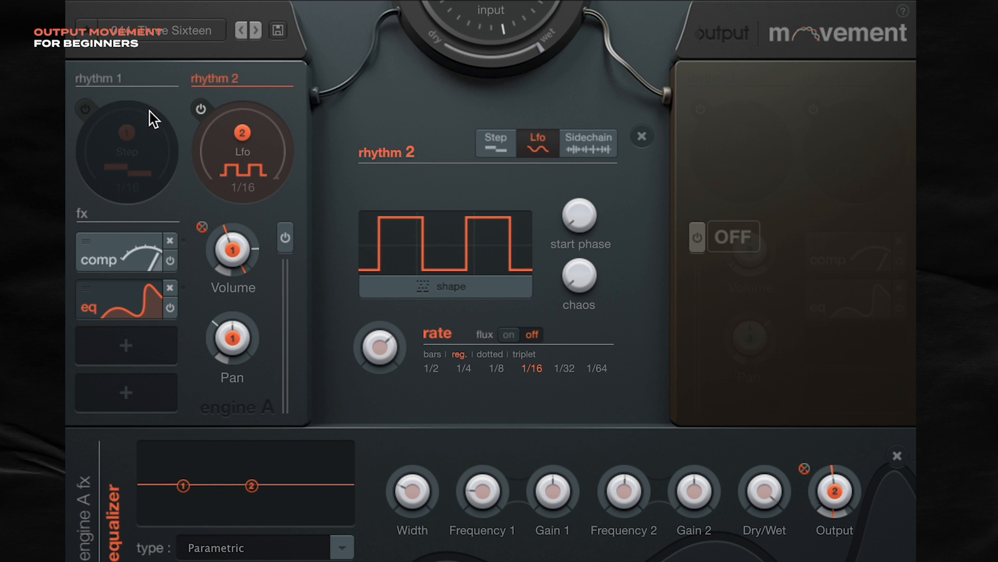
mouse_move(253, 171)
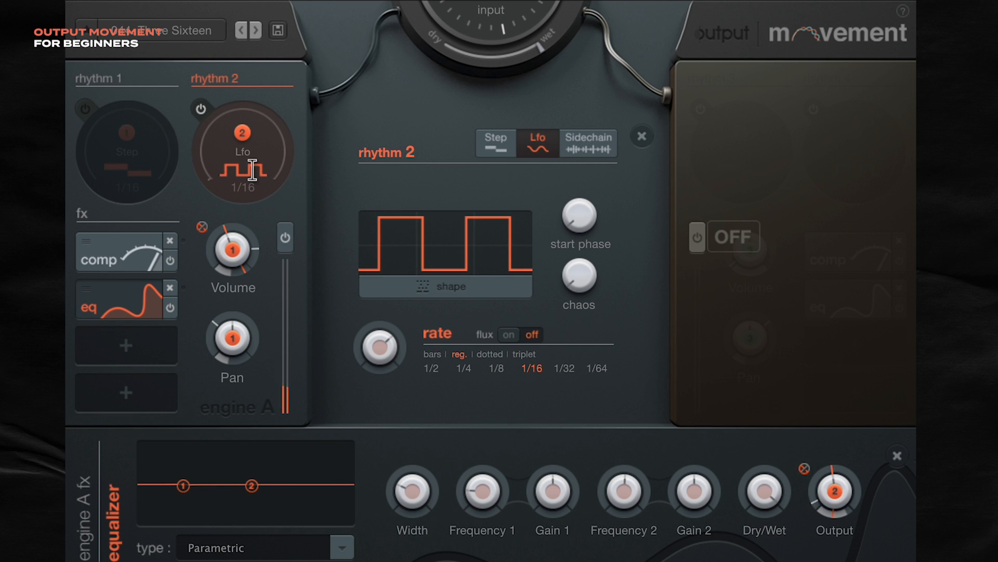
mouse_move(828, 526)
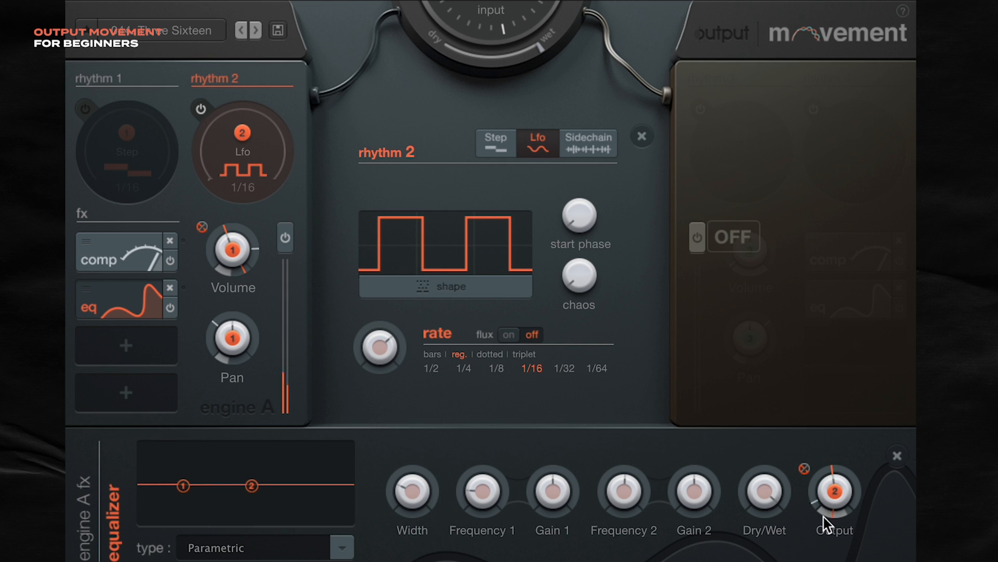
mouse_move(911, 499)
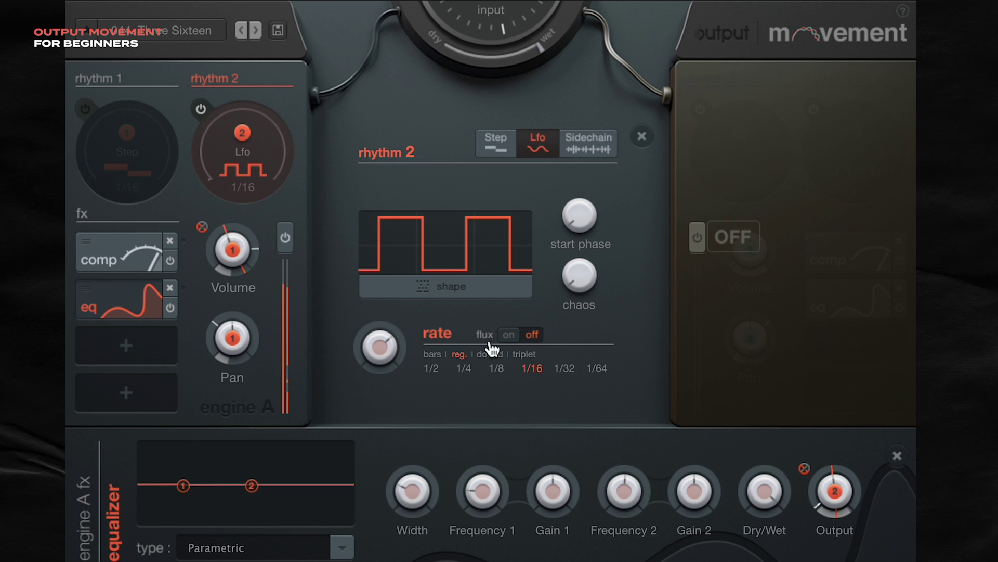
- Toggle the rate flux under rhythm 2 so only its square LFO shapes the drums
click(85, 107)
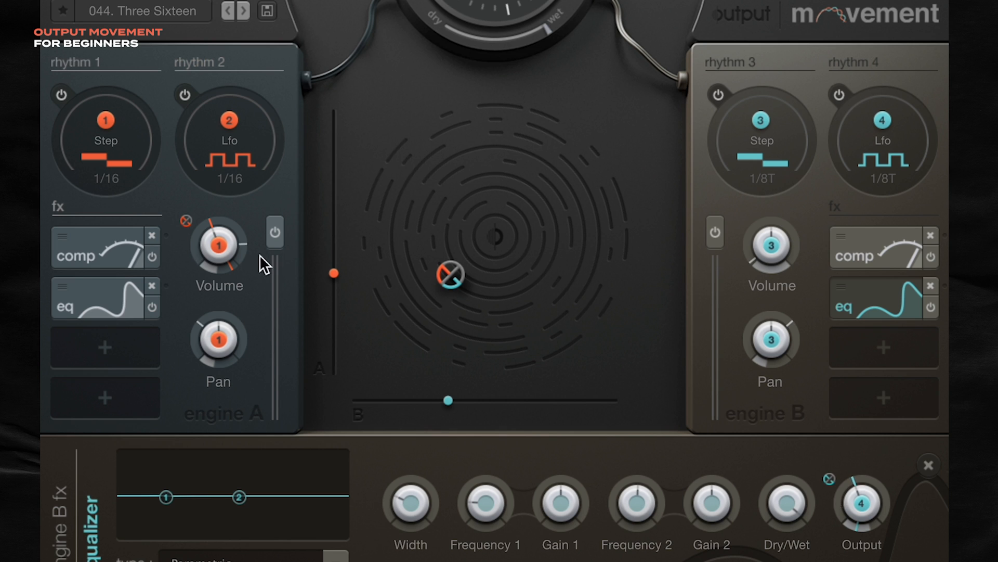
mouse_move(204, 252)
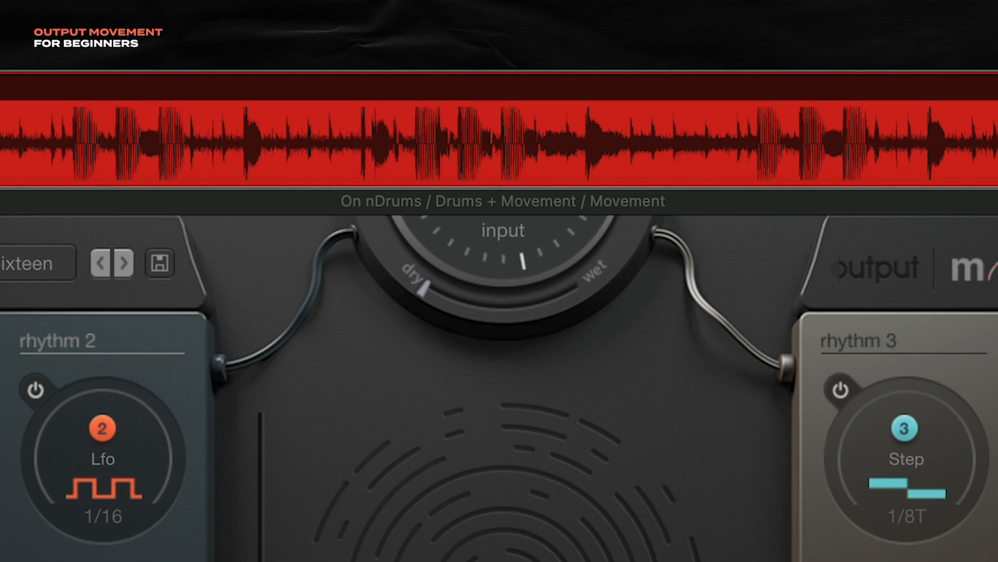
mouse_move(433, 306)
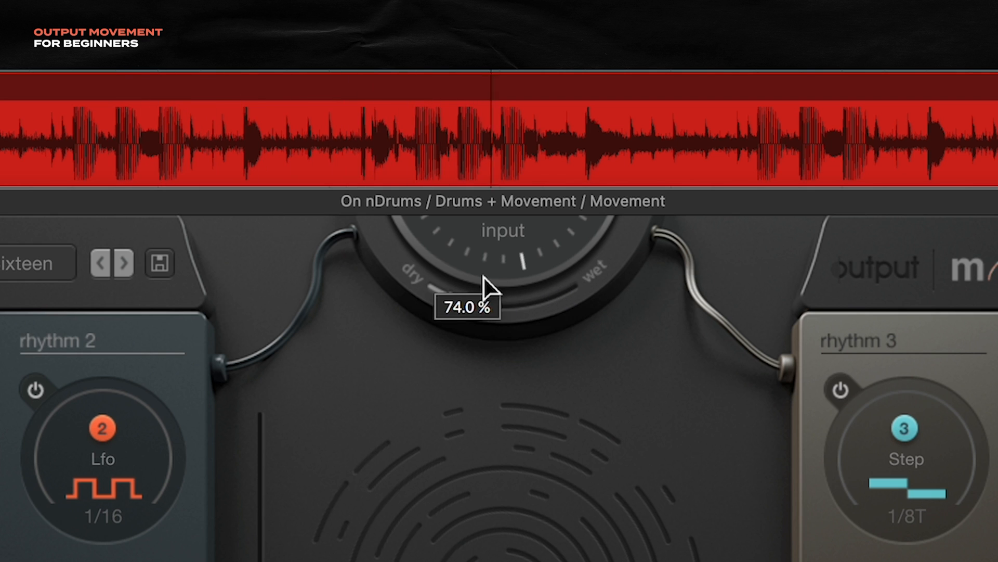
mouse_move(414, 312)
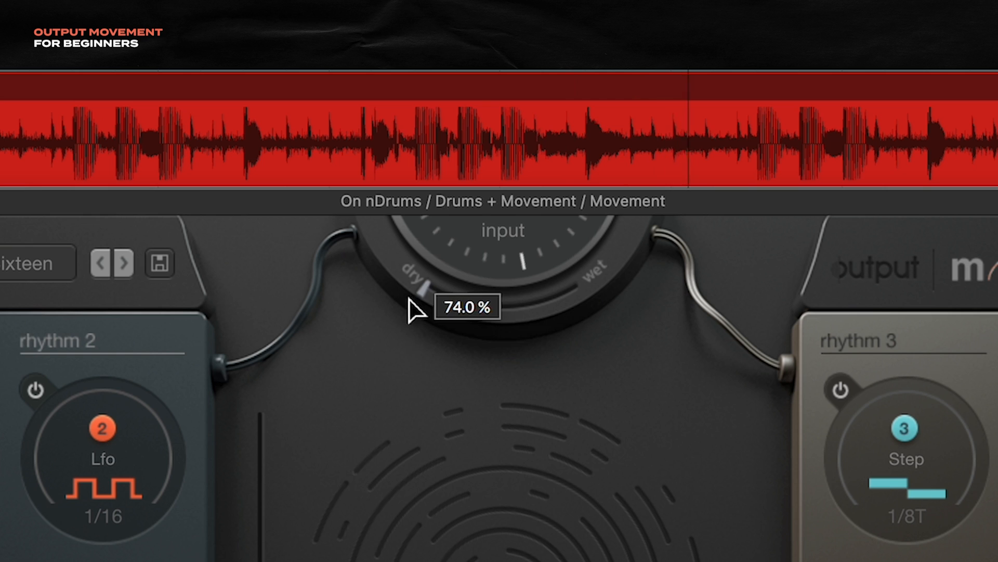
mouse_move(586, 309)
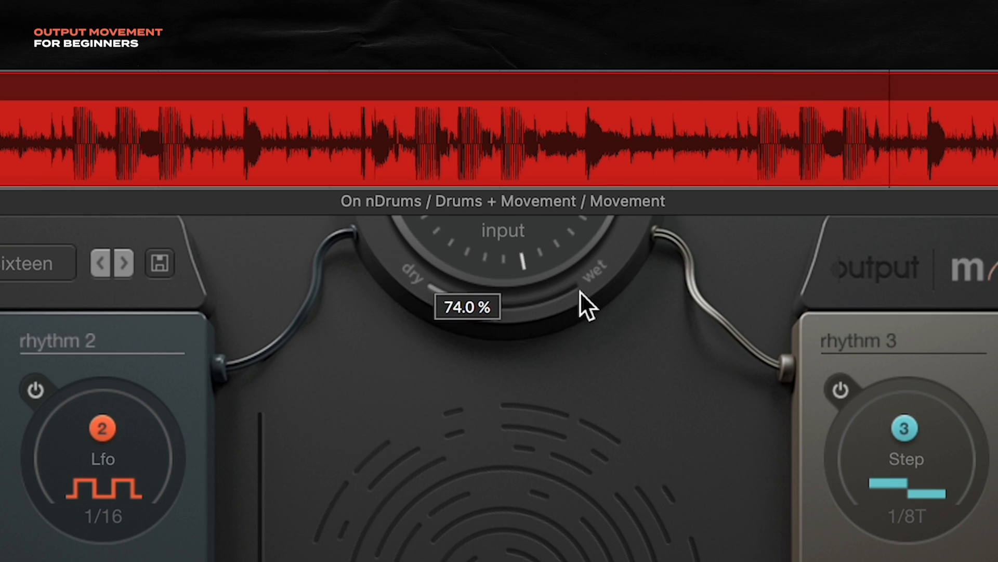
mouse_move(816, 206)
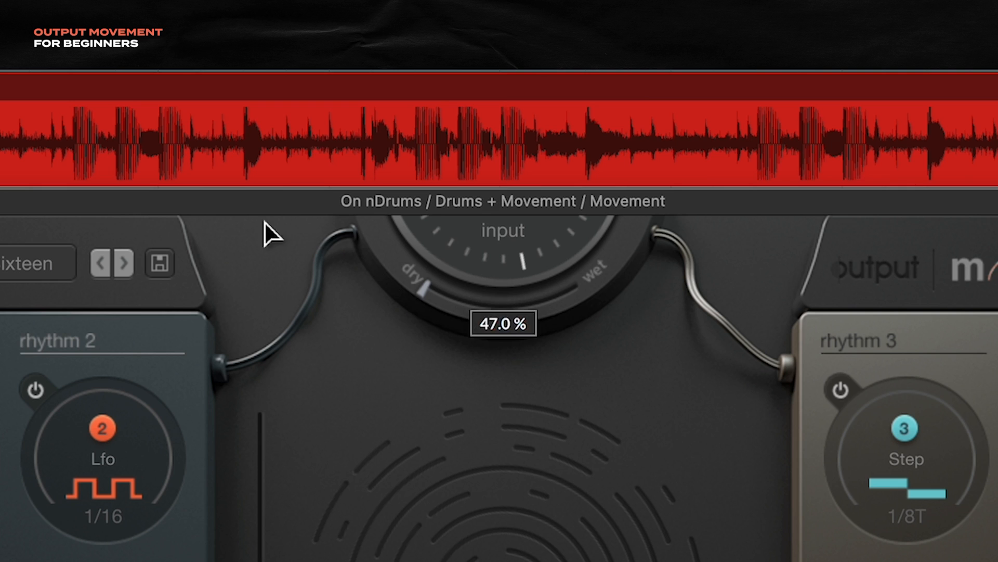
mouse_move(272, 233)
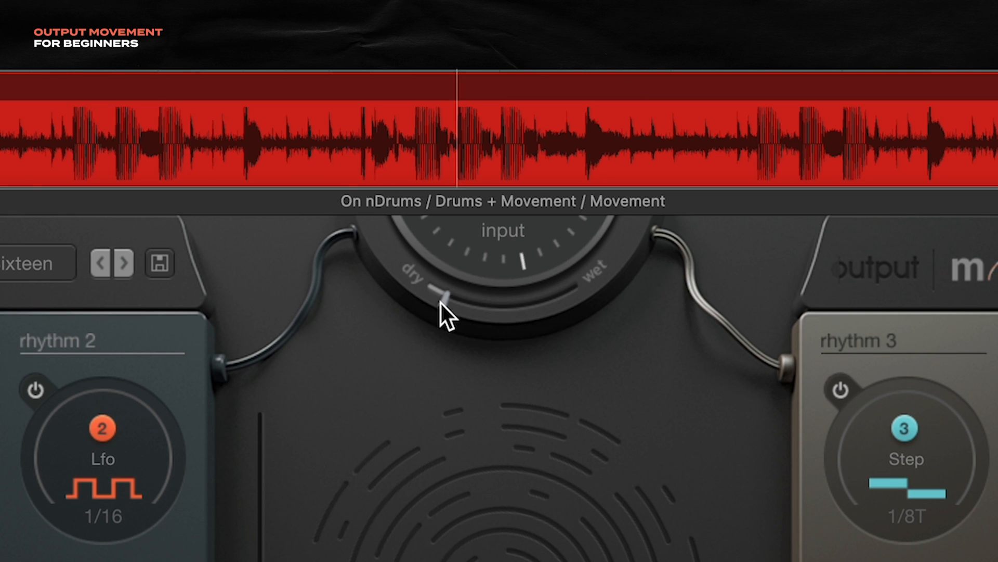
mouse_move(493, 331)
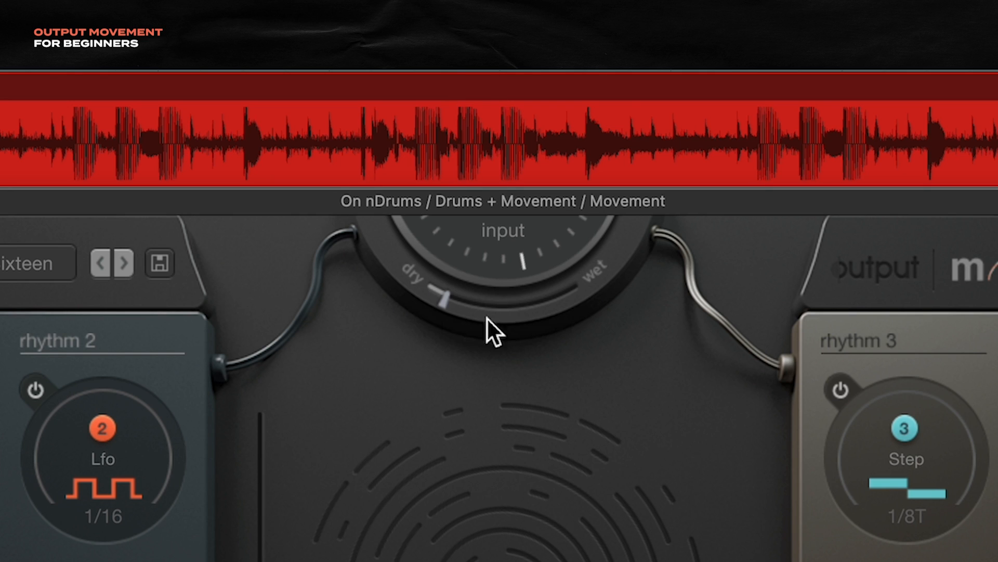
mouse_move(565, 328)
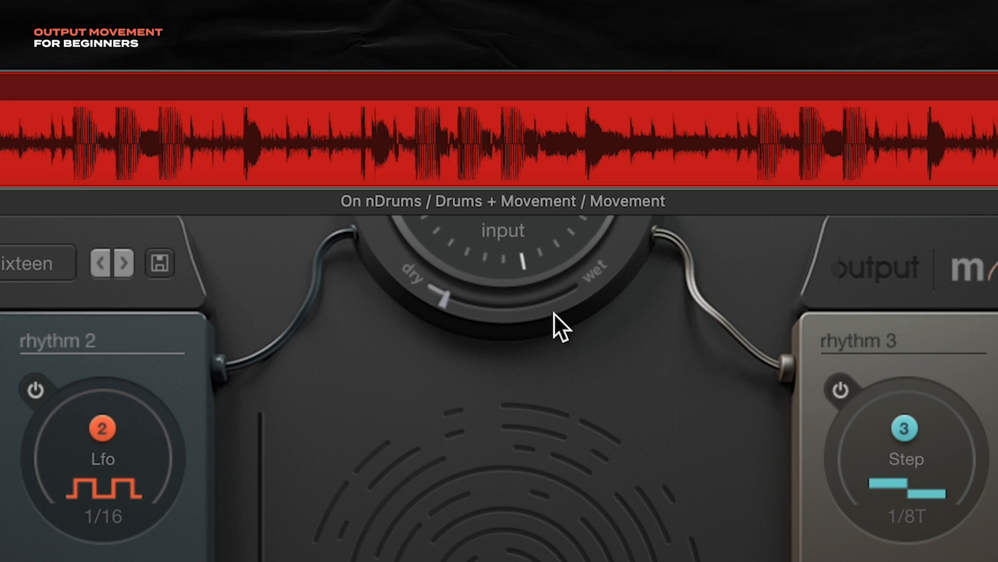
mouse_move(286, 226)
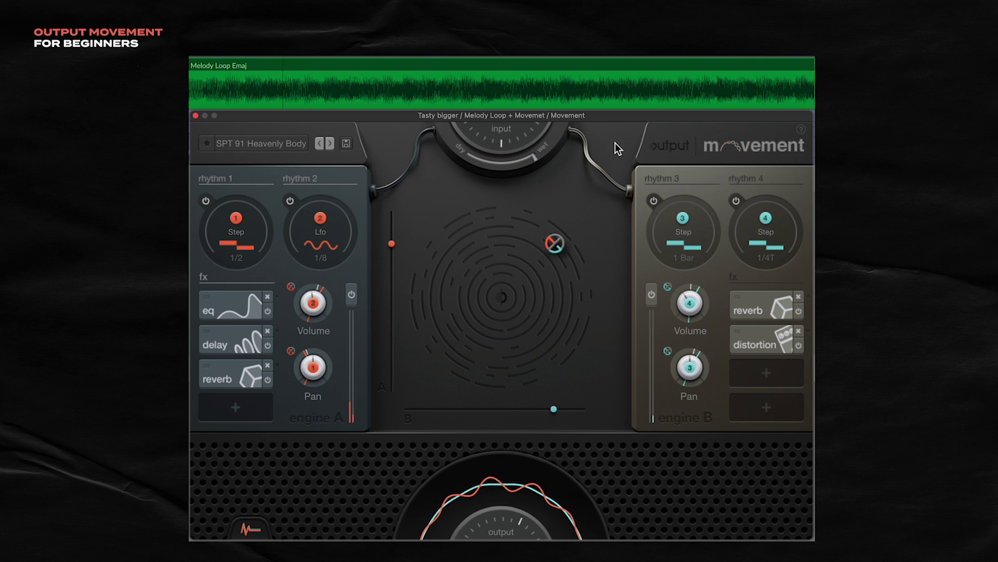
mouse_move(502, 250)
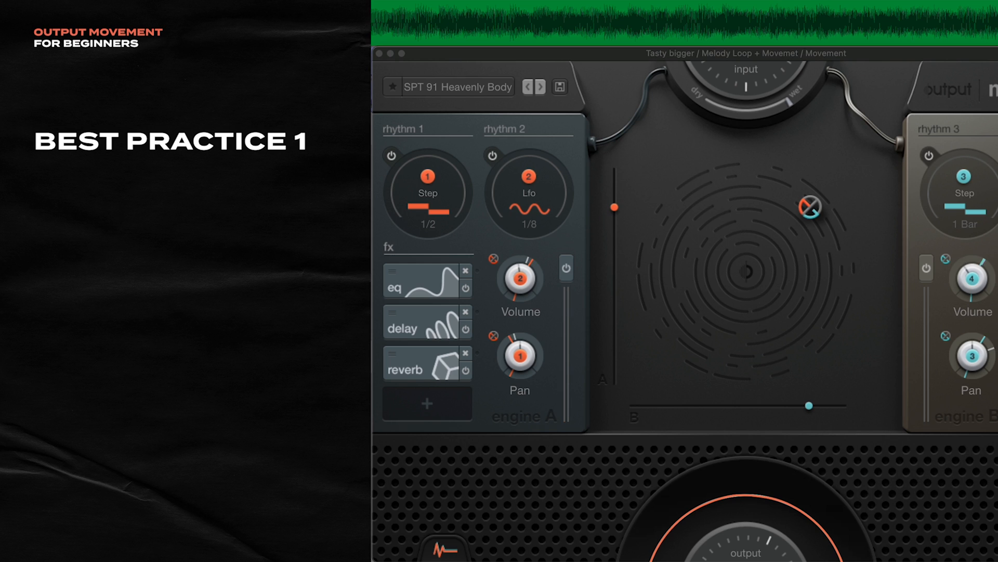
mouse_move(650, 191)
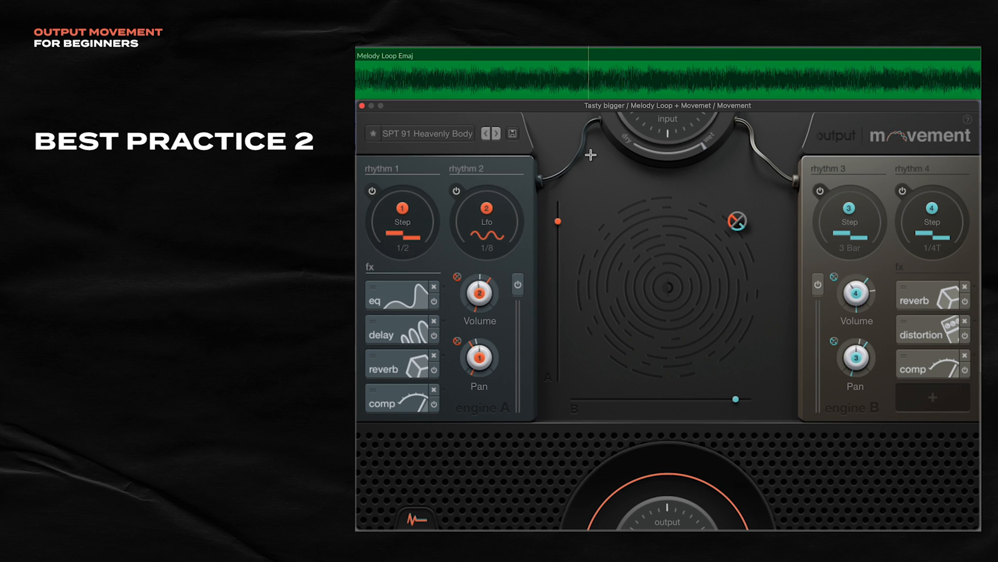
mouse_move(694, 272)
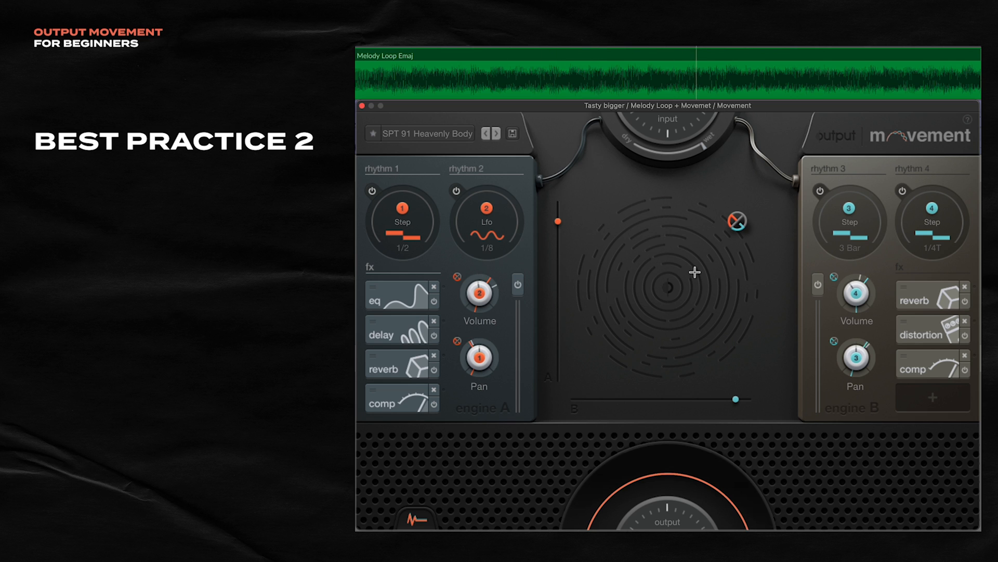
mouse_move(564, 292)
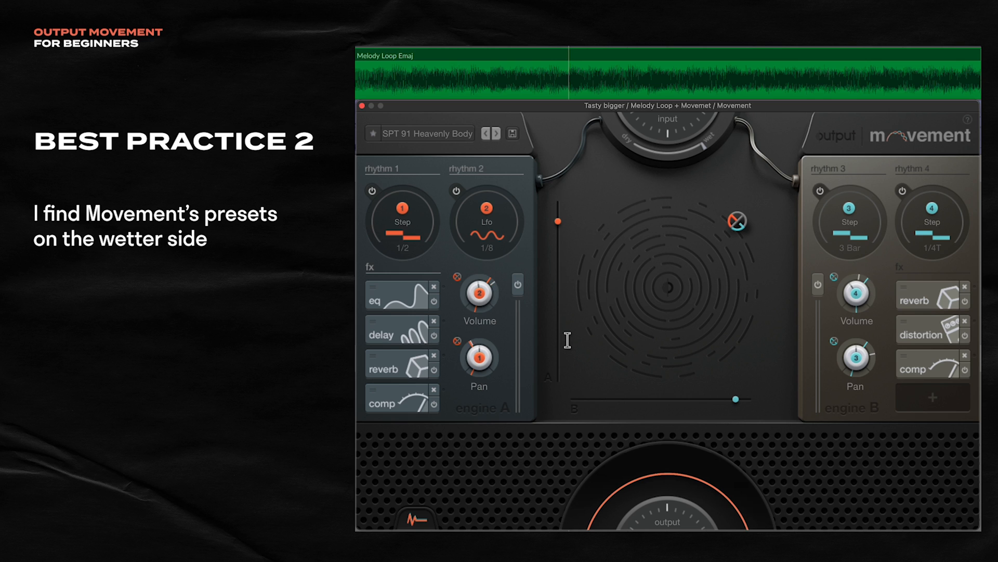
mouse_move(443, 165)
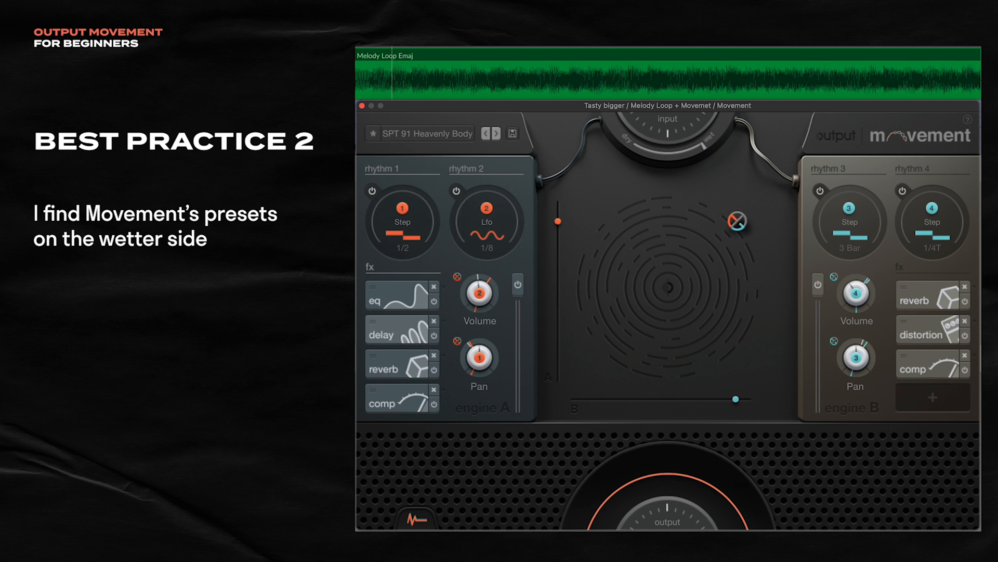
- Bring up engine A's delay settings for its feedback, then its reverb settings
click(380, 333)
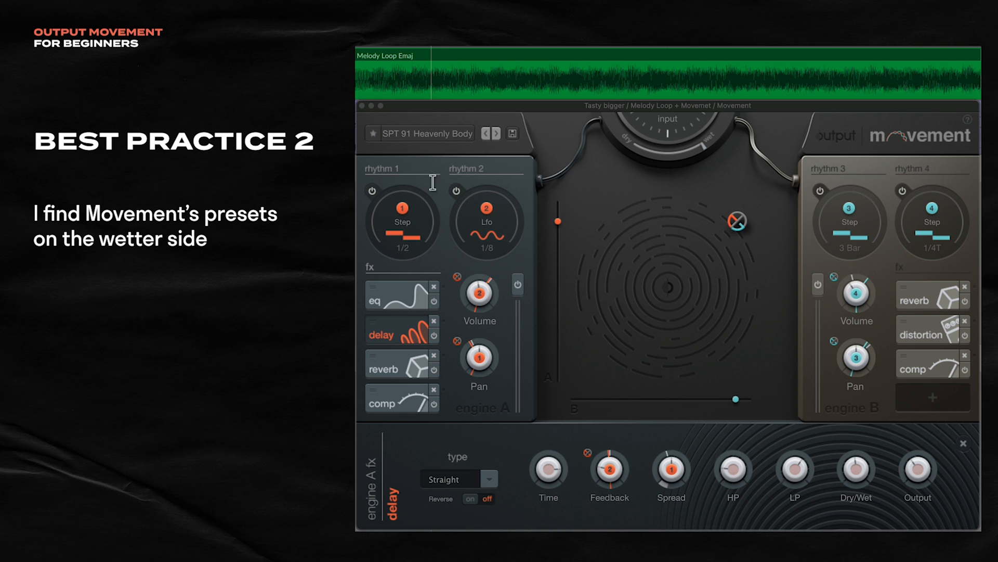
mouse_move(396, 335)
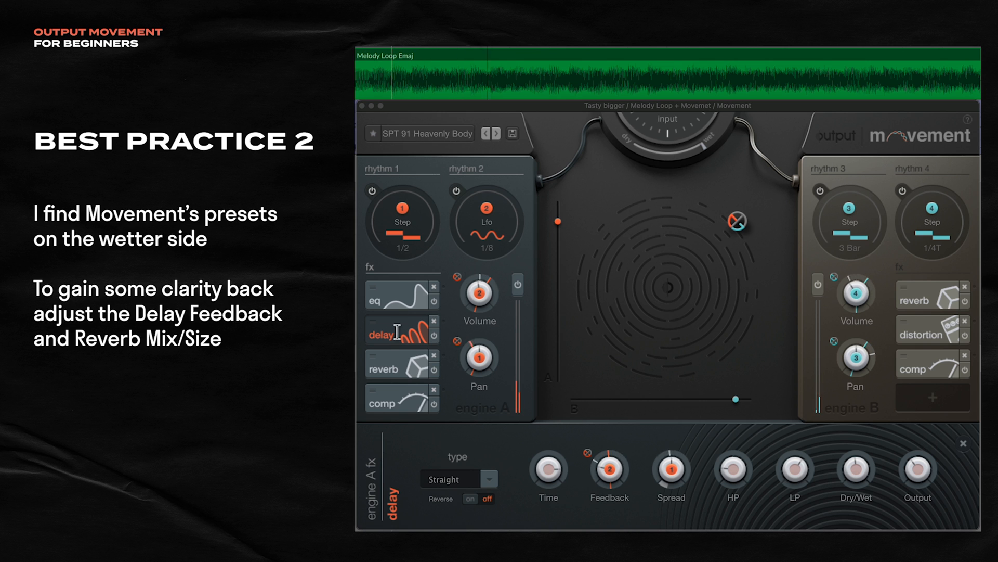
click(383, 332)
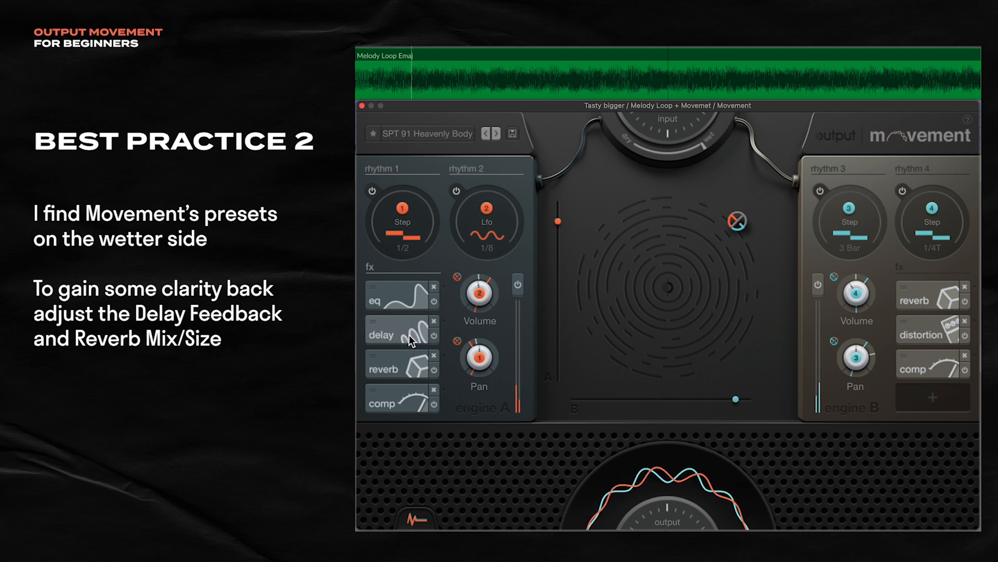
click(381, 334)
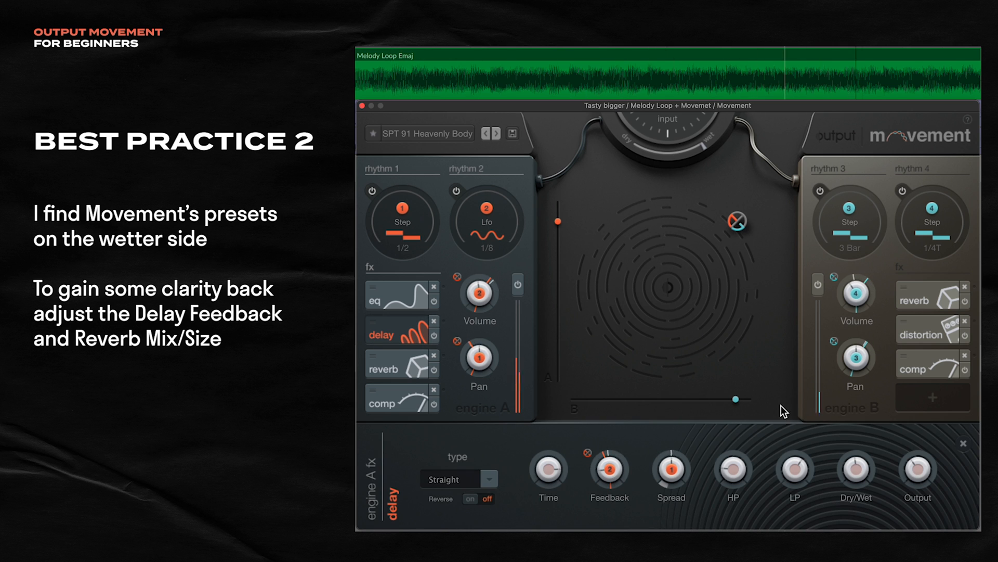
click(384, 366)
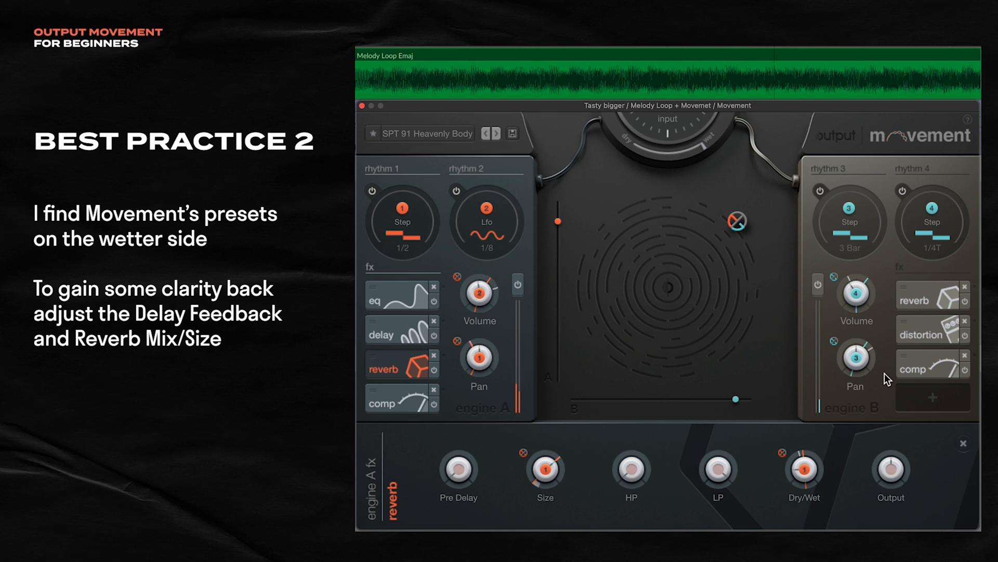
- Review engine B's reverb settings, then return to engine A's delay panel
click(925, 295)
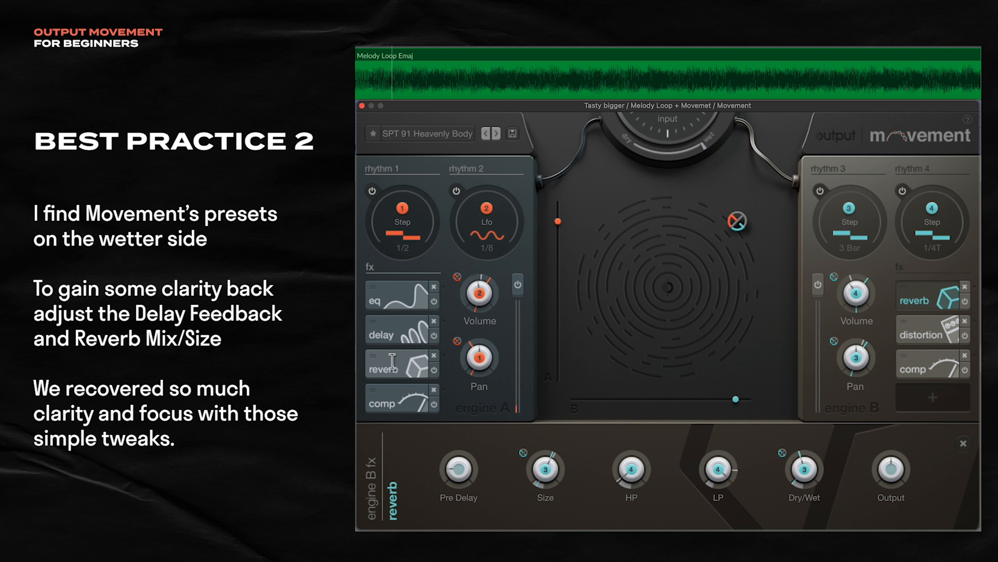
mouse_move(716, 312)
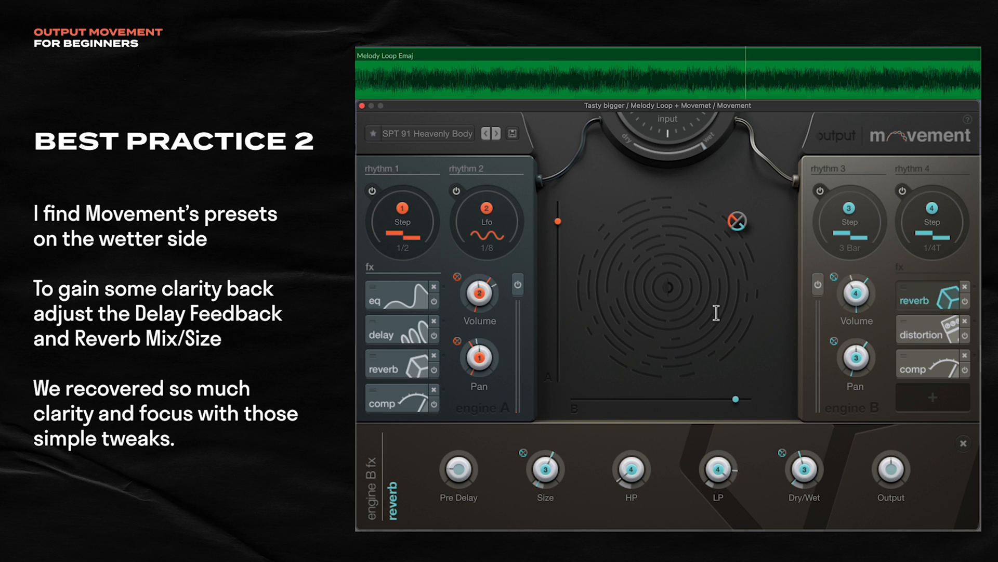
click(382, 334)
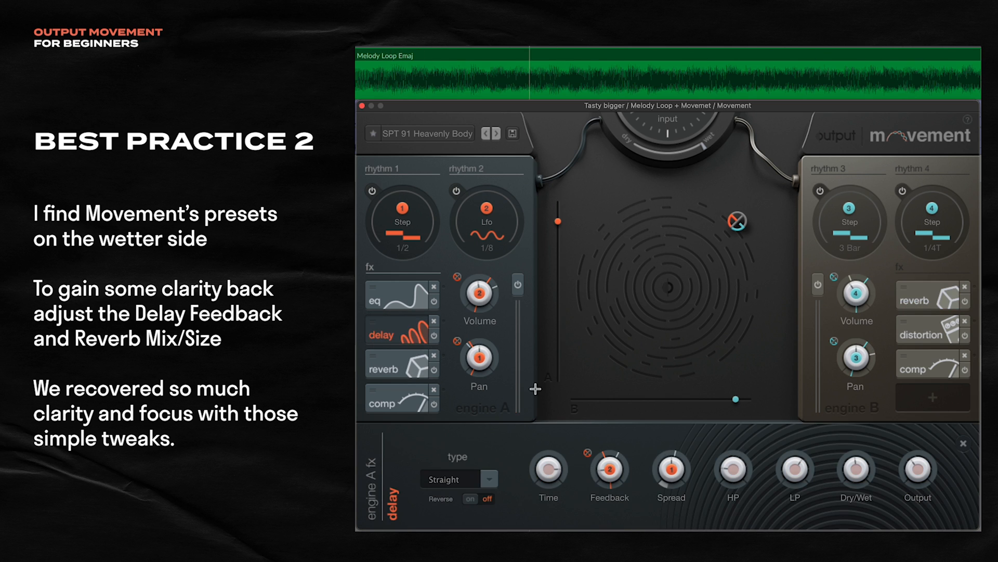